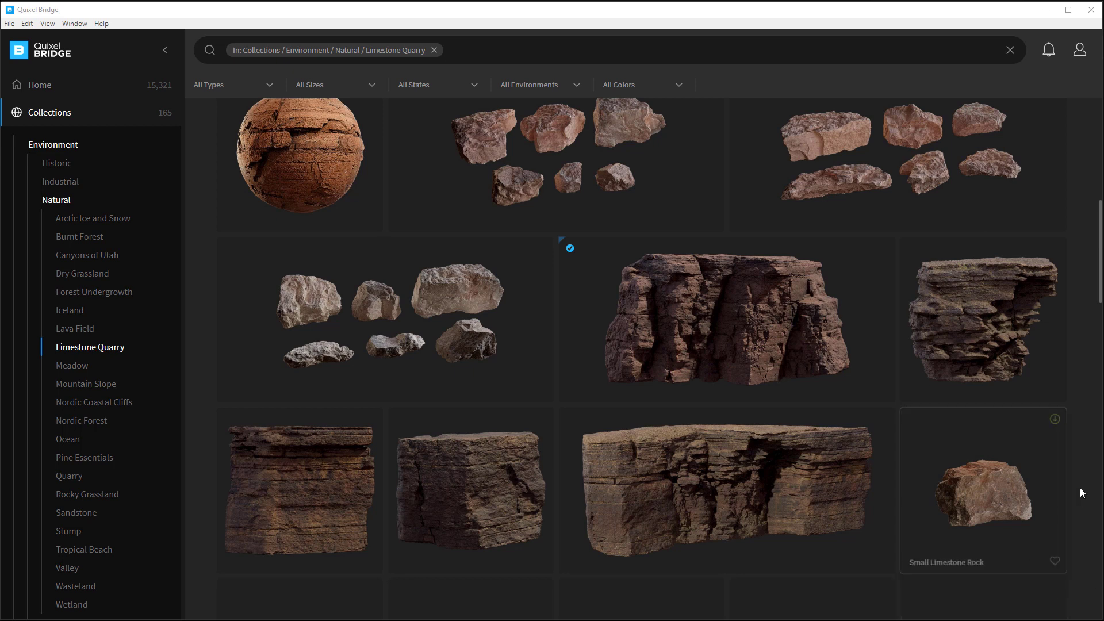
mouse_move(721, 346)
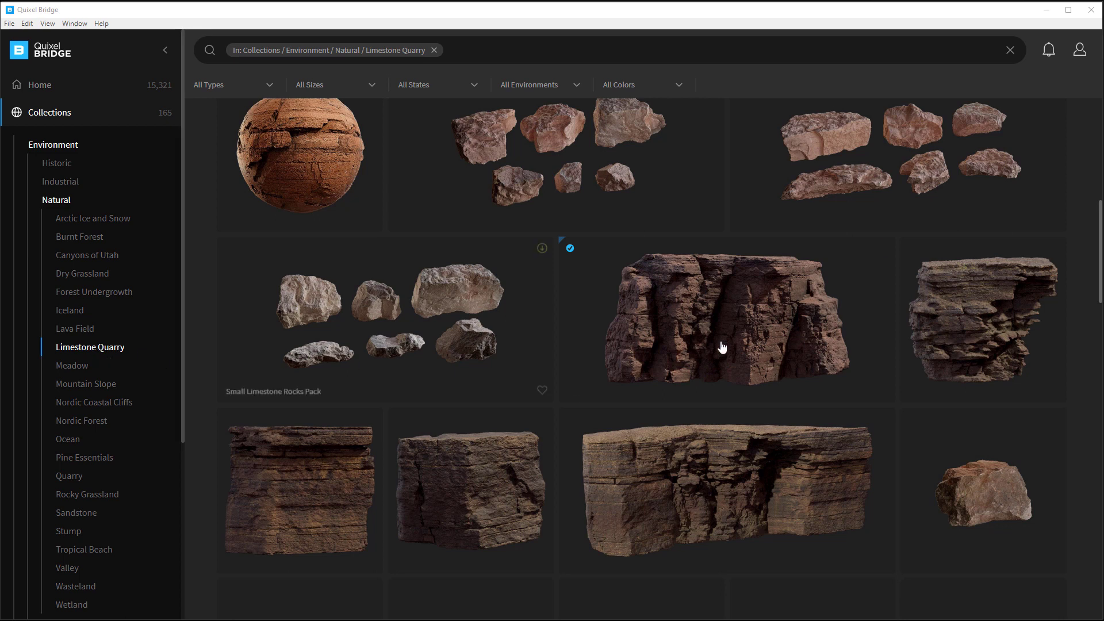
mouse_move(768, 317)
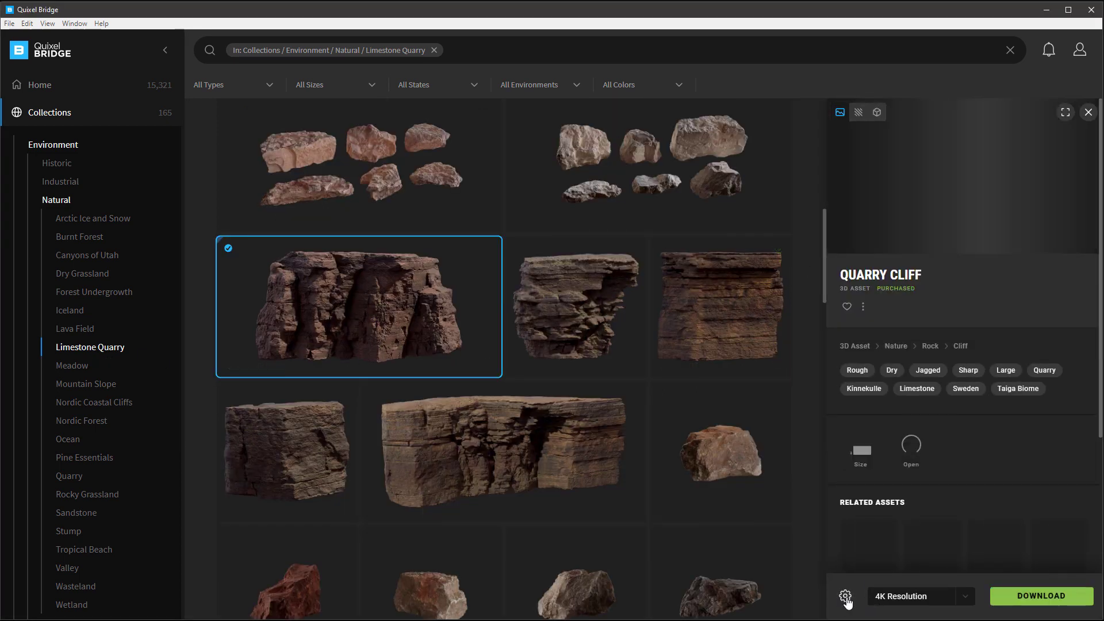
Step: Configure texture maps, LOD 4 and Highpoly Source in download settings, then download Quarry Cliff
left_click(846, 597)
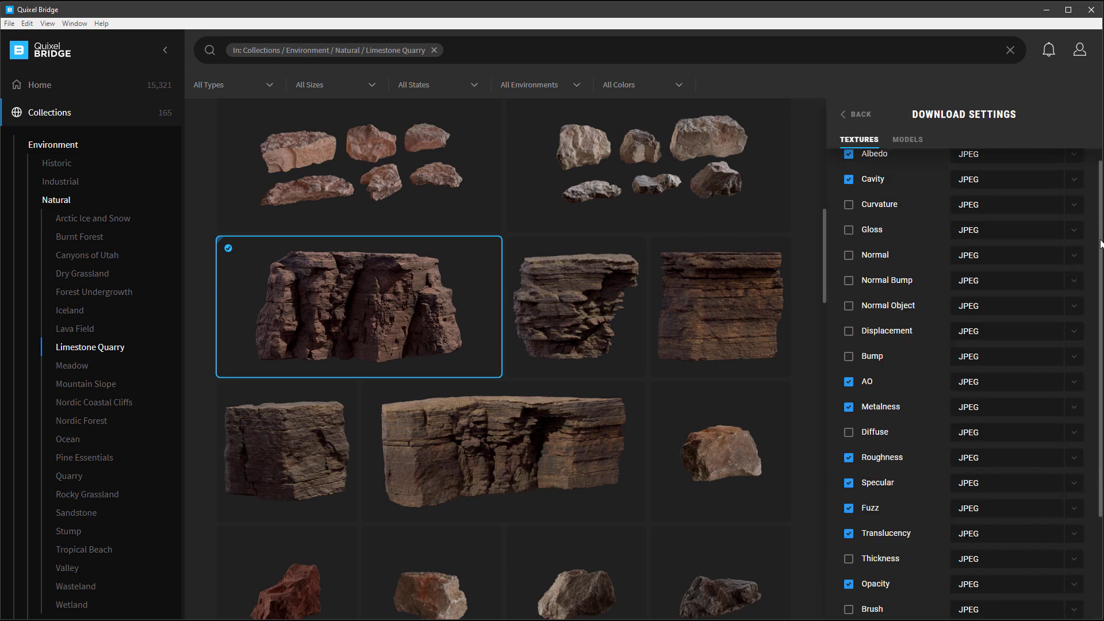
scroll("up", 3)
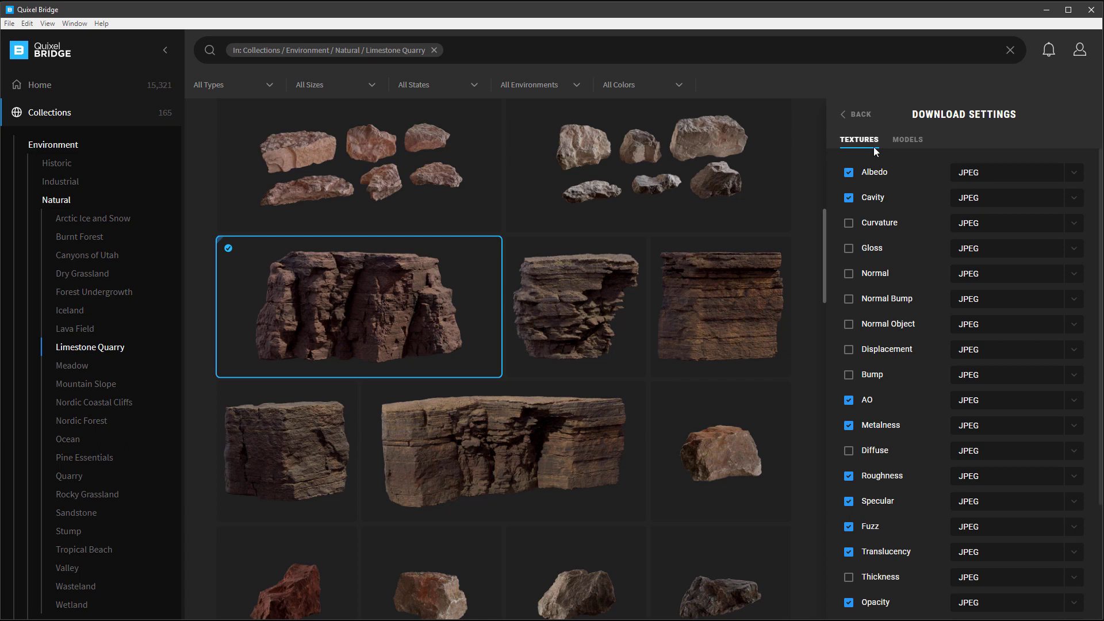
left_click(907, 139)
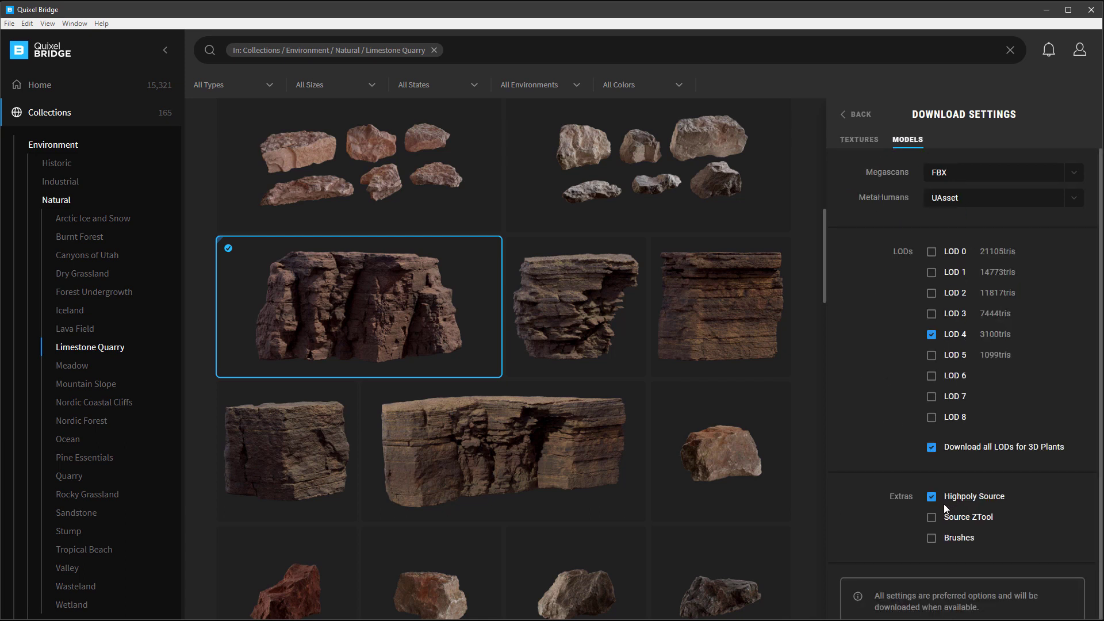
mouse_move(1033, 379)
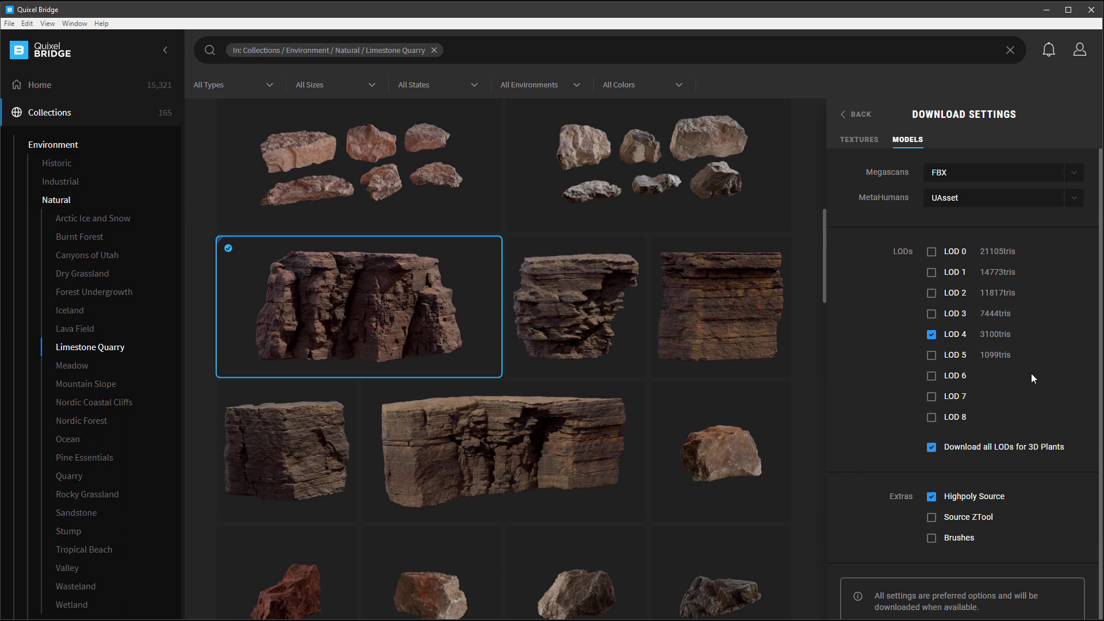
left_click(858, 114)
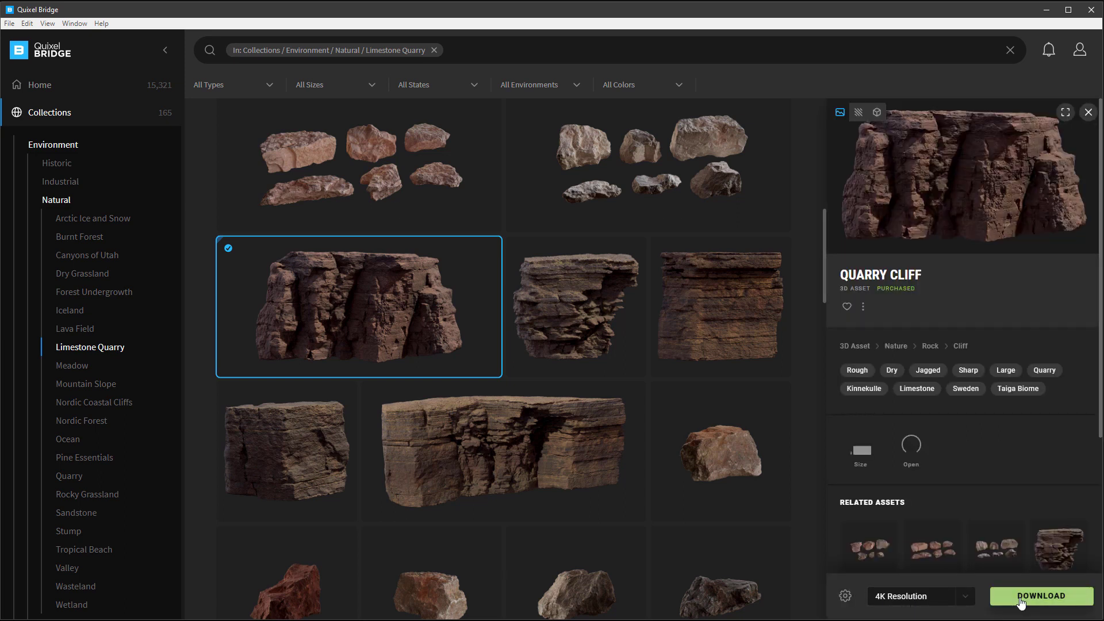
left_click(1042, 596)
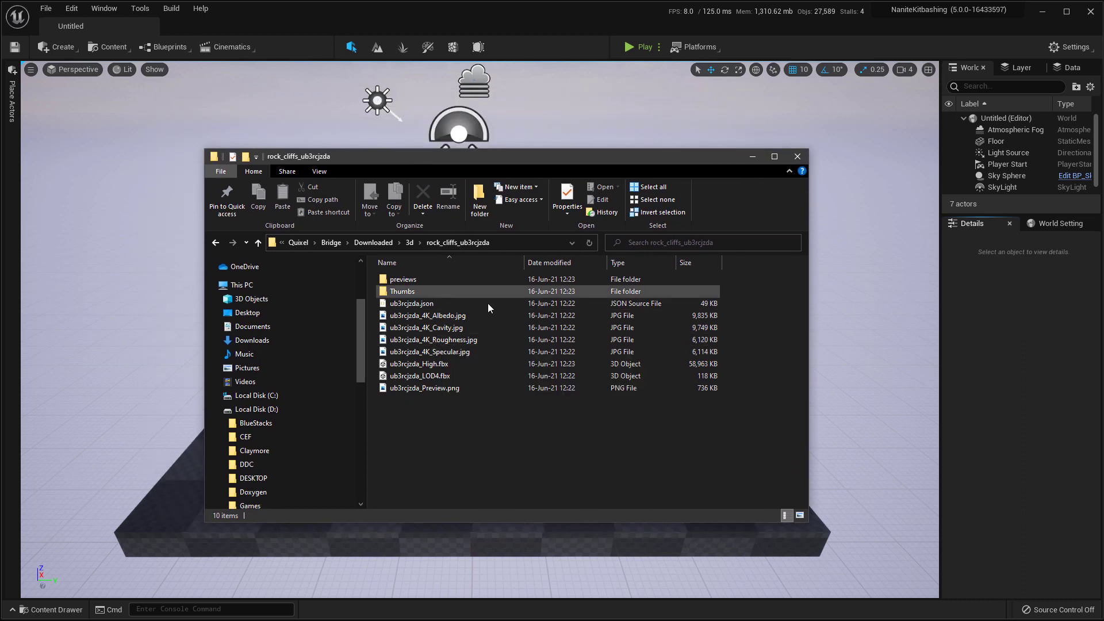
Step: Navigate to Downloaded > 3d and enter the rock_cliffs_ub3rcjzda asset folder
left_click(411, 303)
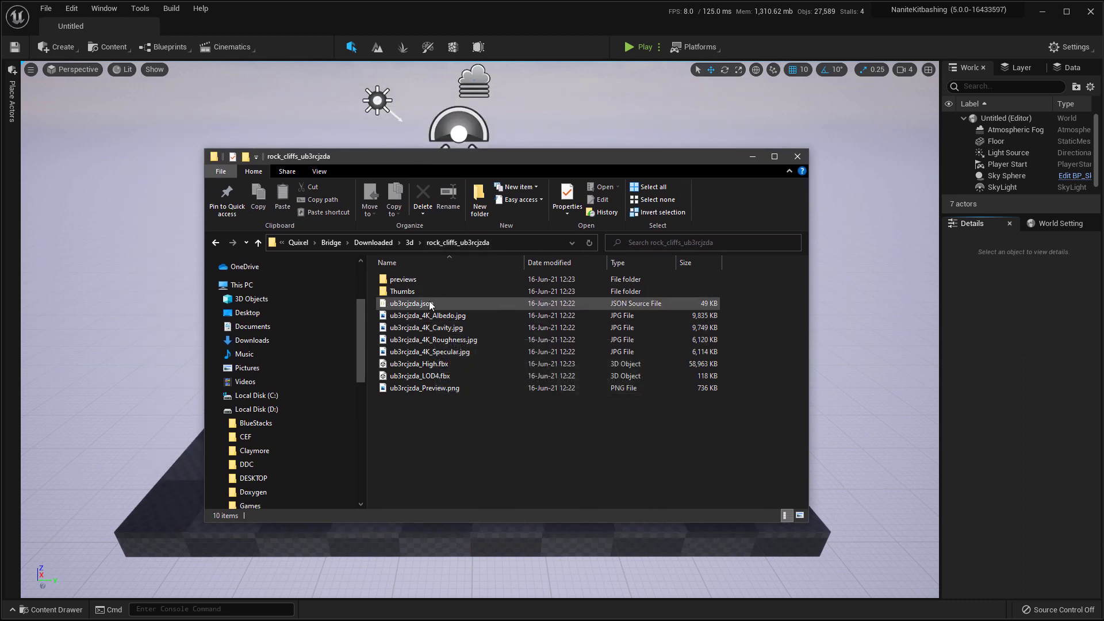
left_click(258, 242)
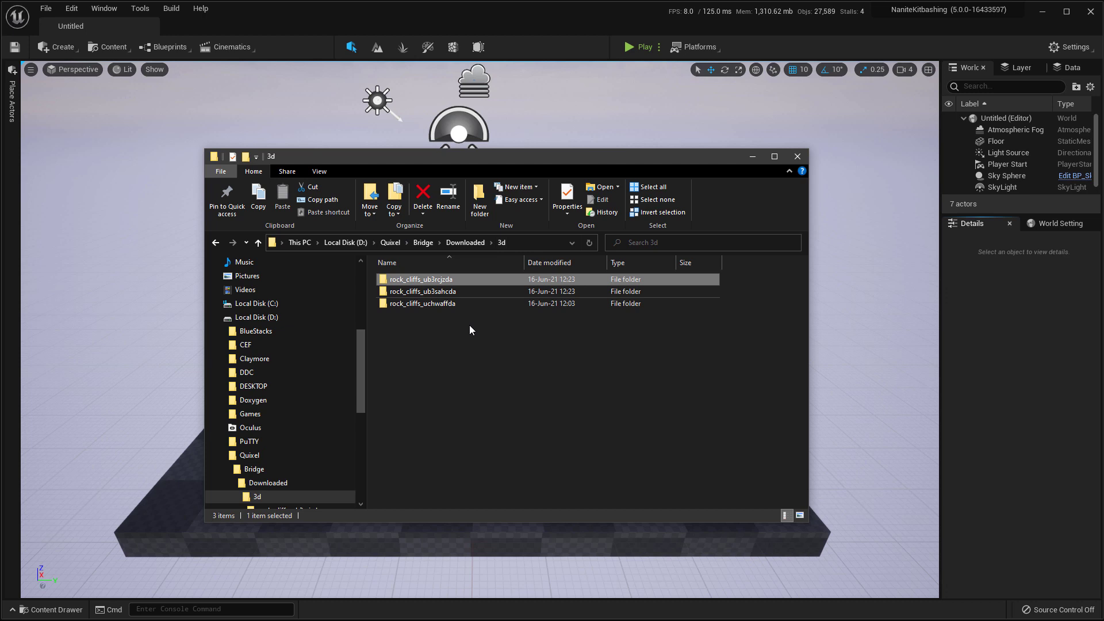
double_click(421, 279)
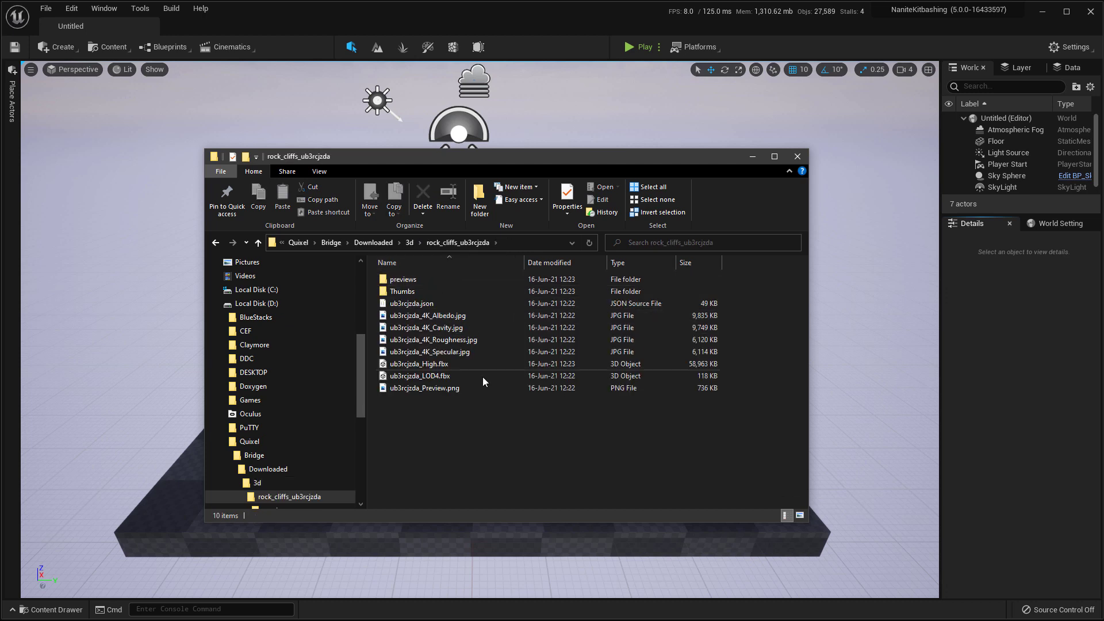
mouse_move(463, 446)
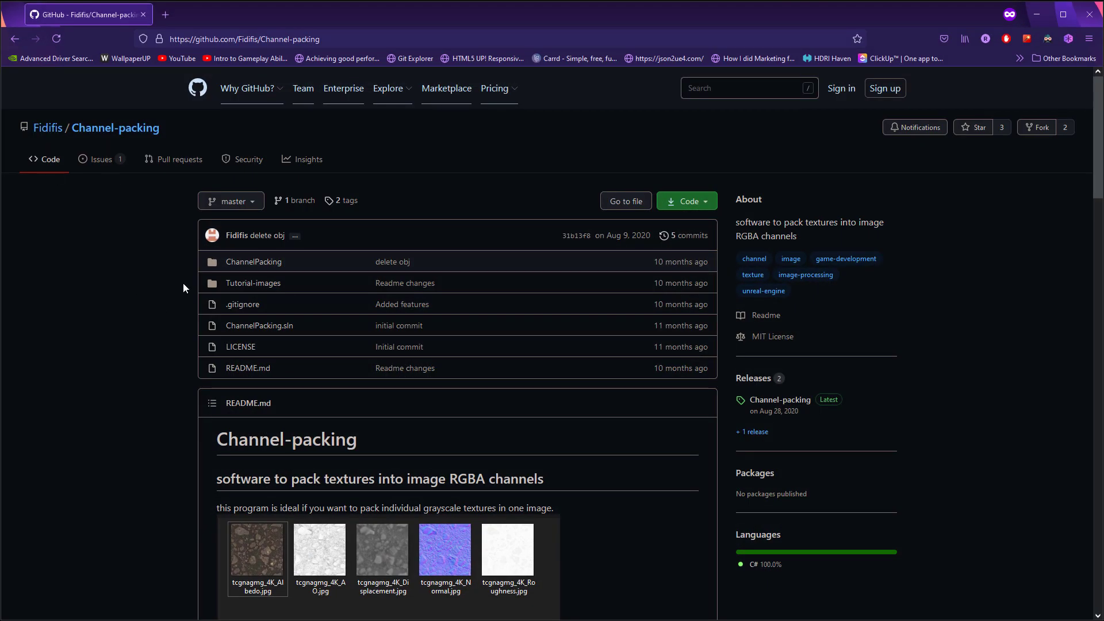
mouse_move(341, 139)
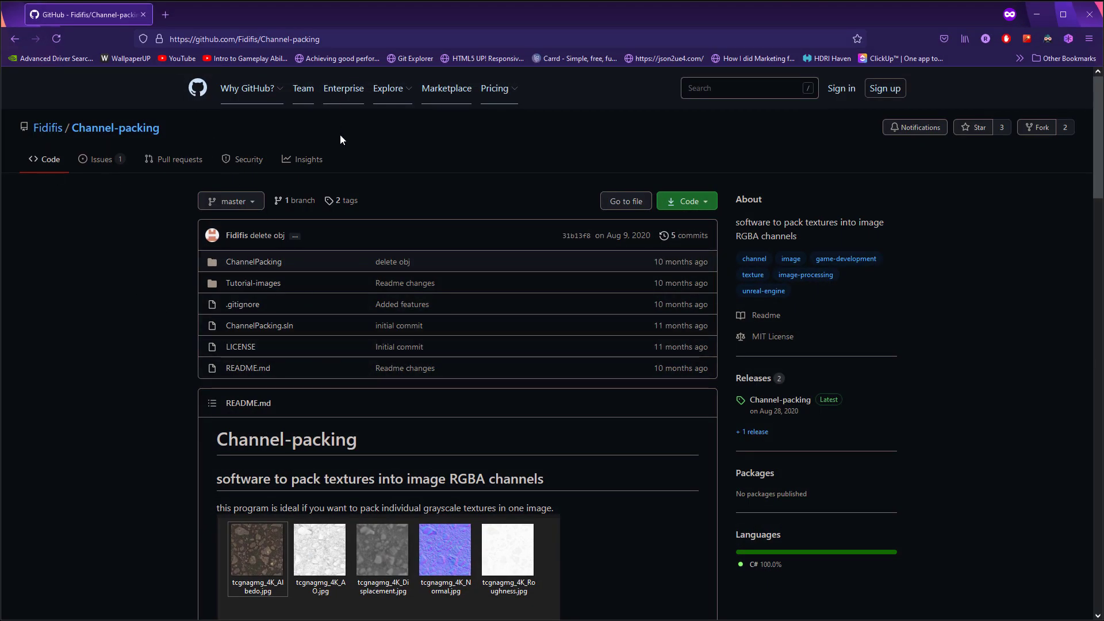
mouse_move(814, 50)
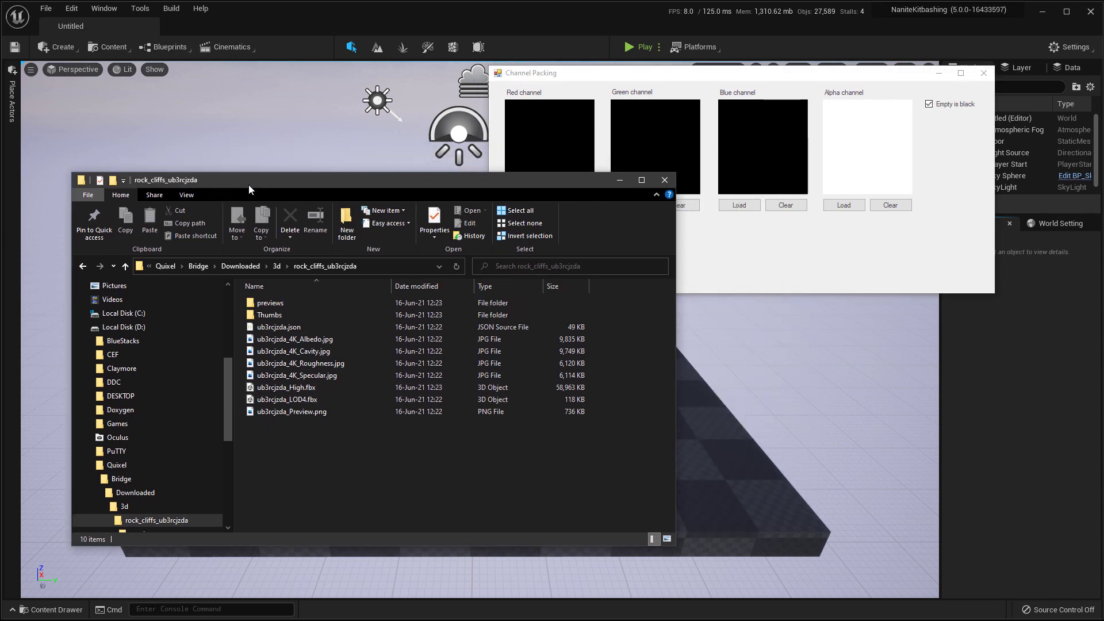
Step: Load the rock's grayscale maps into the red and blue channels, using Cavity for blue
left_click(282, 266)
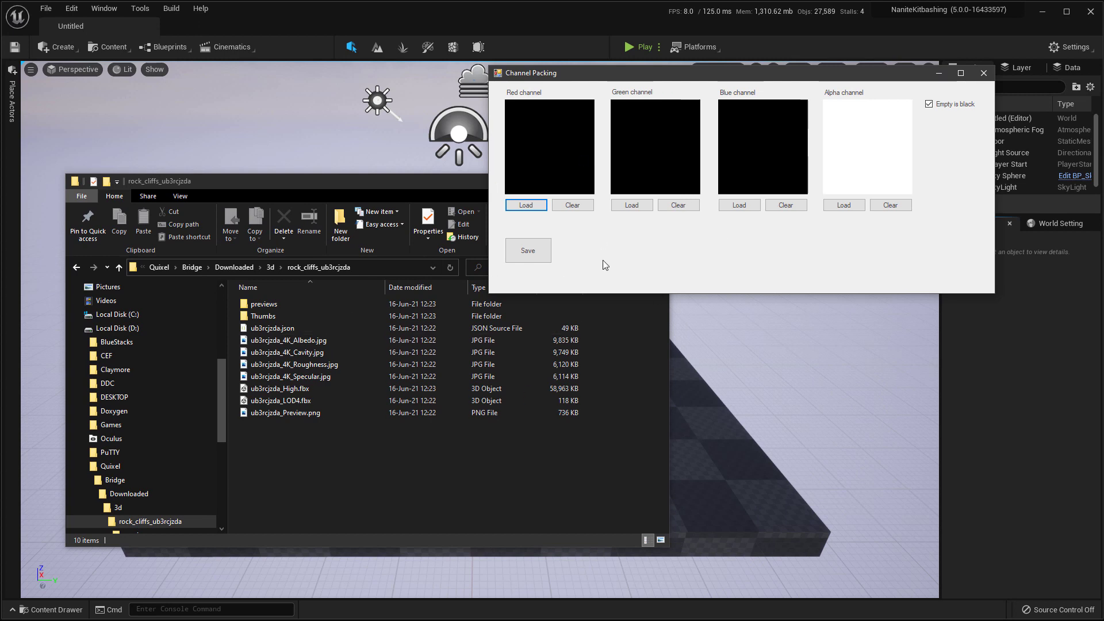
left_click(526, 205)
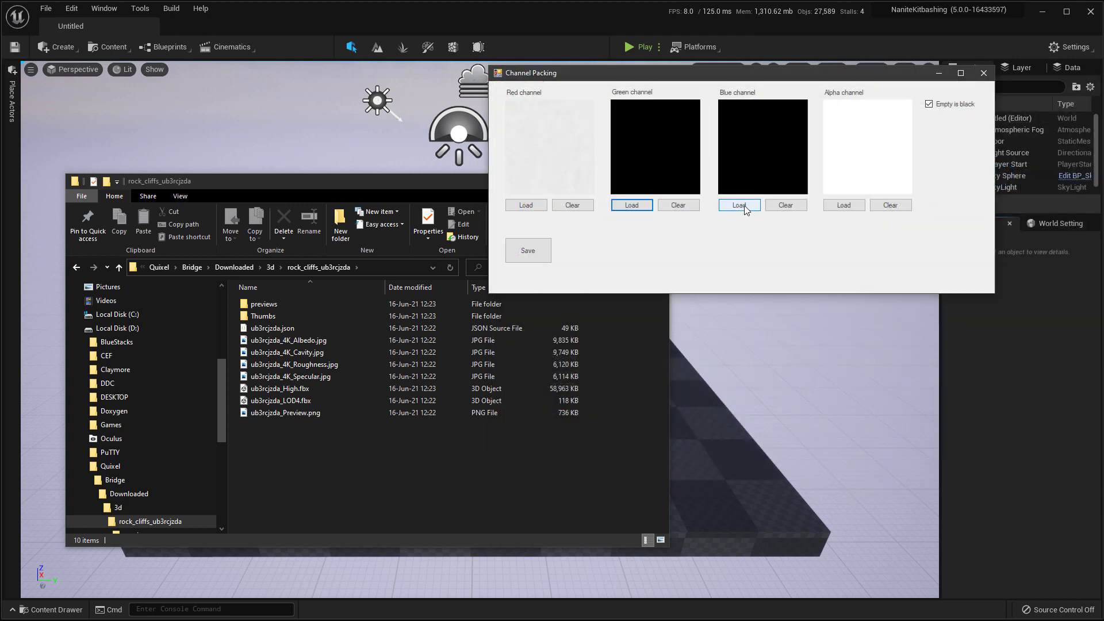
left_click(738, 205)
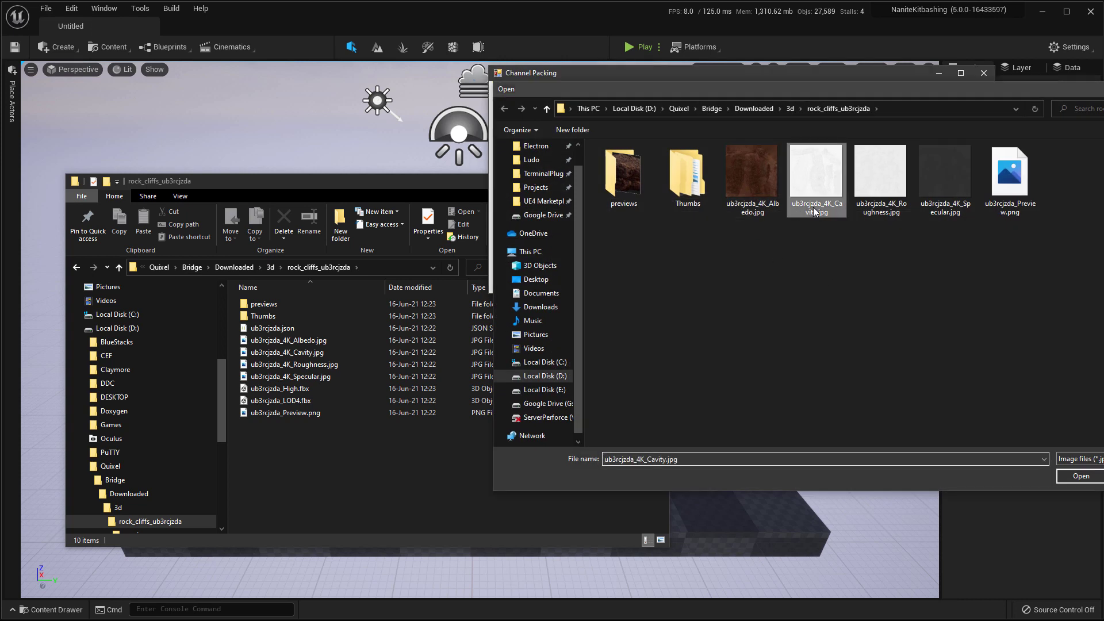
left_click(1079, 477)
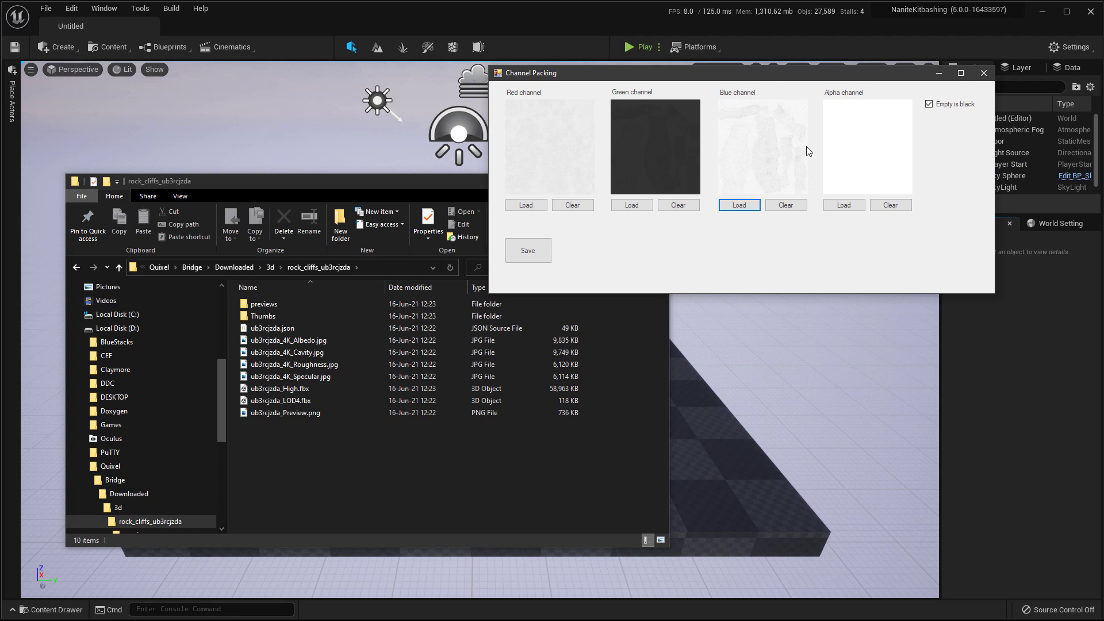
mouse_move(642, 219)
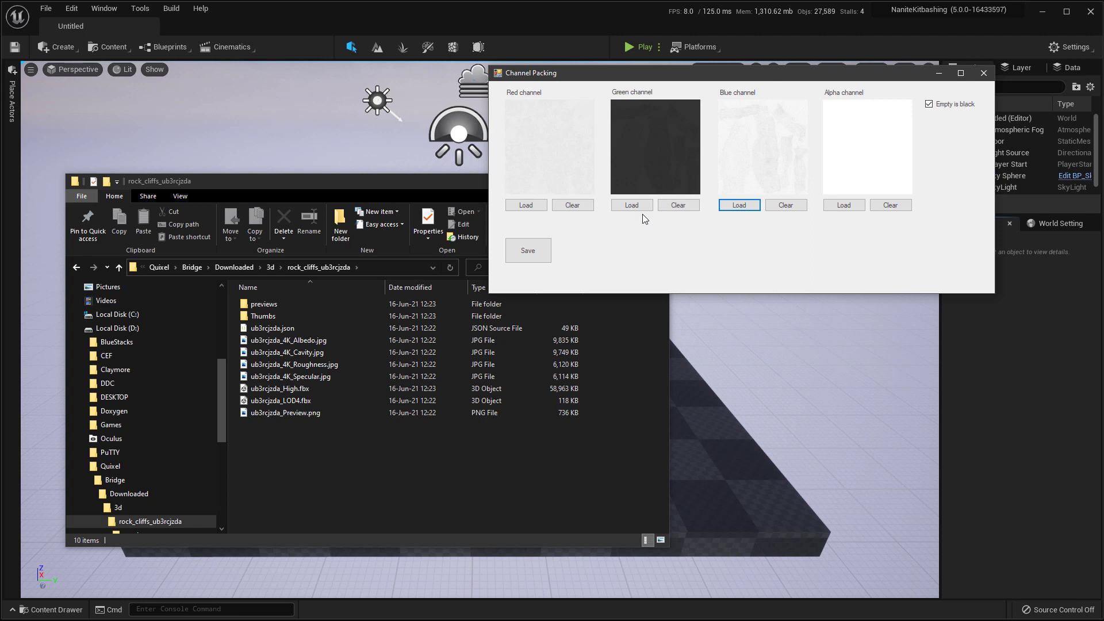
mouse_move(838, 268)
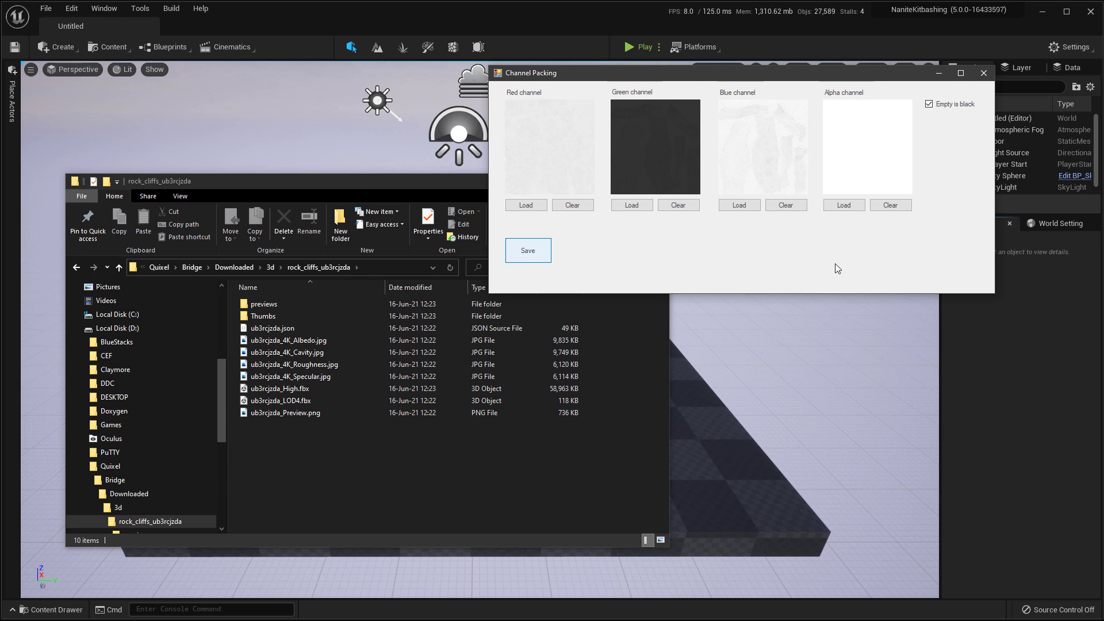
Step: Save the packed channels as T_ub3rcjzda_Packed.png in the asset folder
left_click(528, 250)
type("T_")
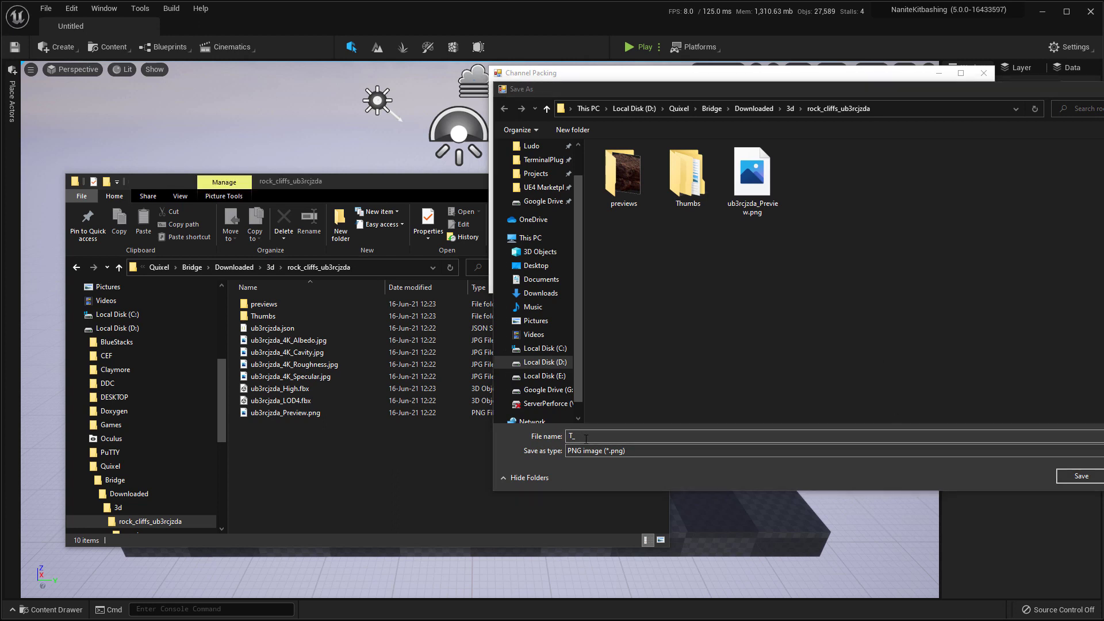
type("ub3rcjzda_")
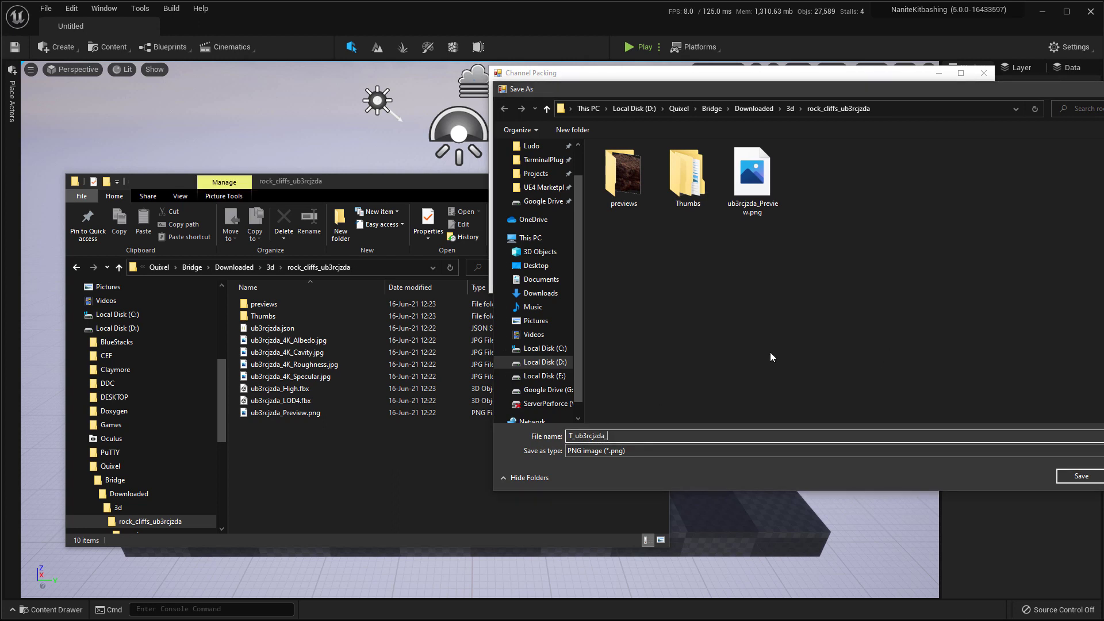
left_click(1080, 476)
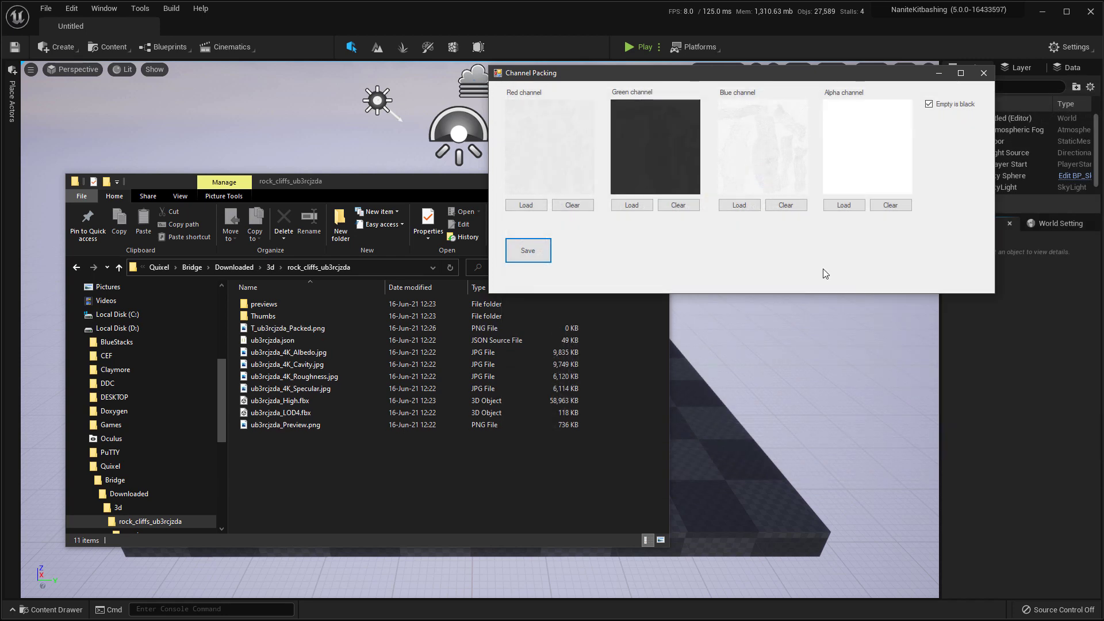
left_click(528, 249)
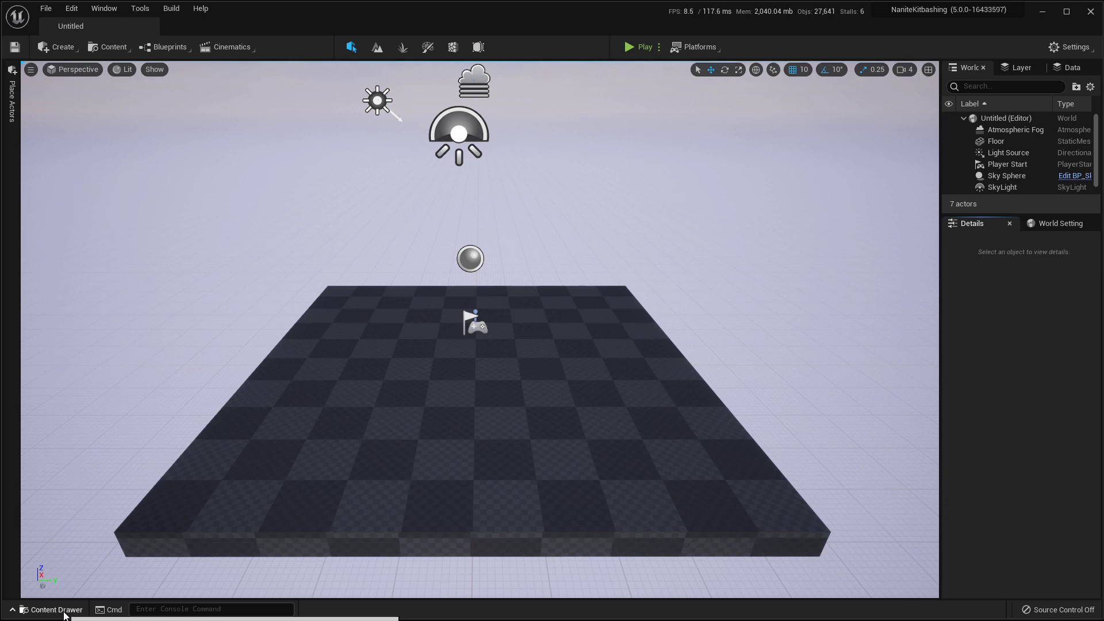
Step: Create a Megascans folder in Content with a uchwaffda subfolder inside it
left_click(49, 609)
type("Mega")
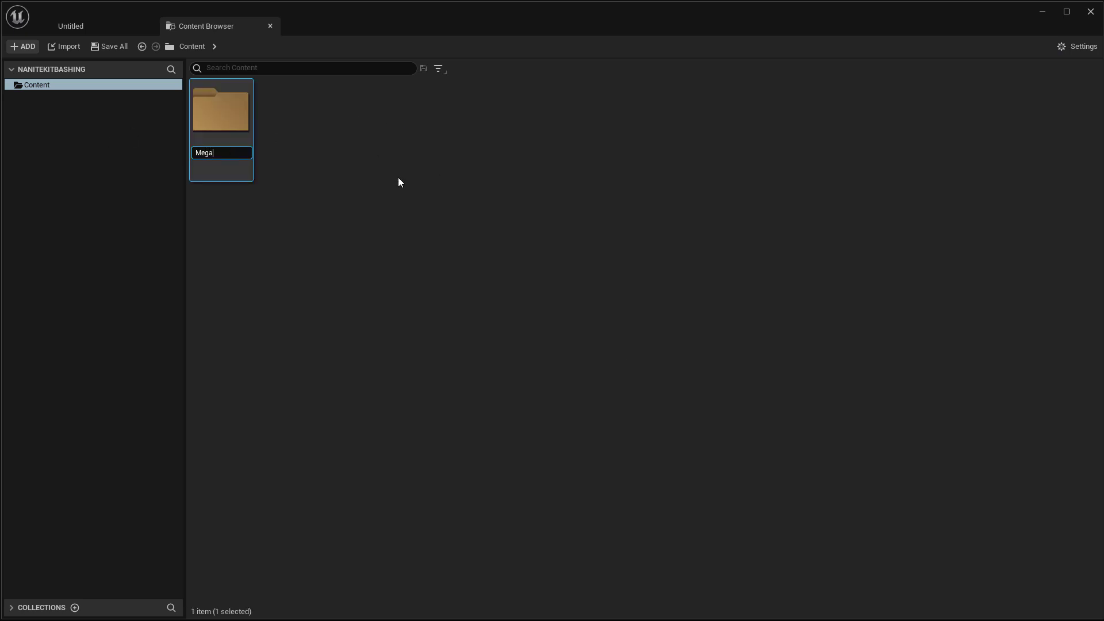
key("Return")
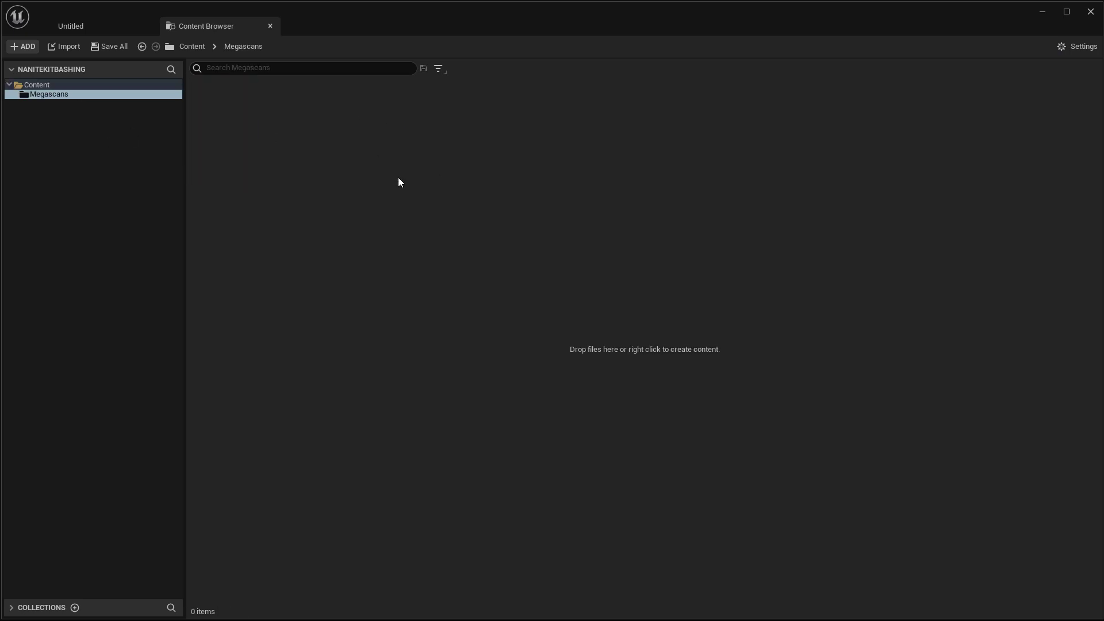
type("uchwaffda")
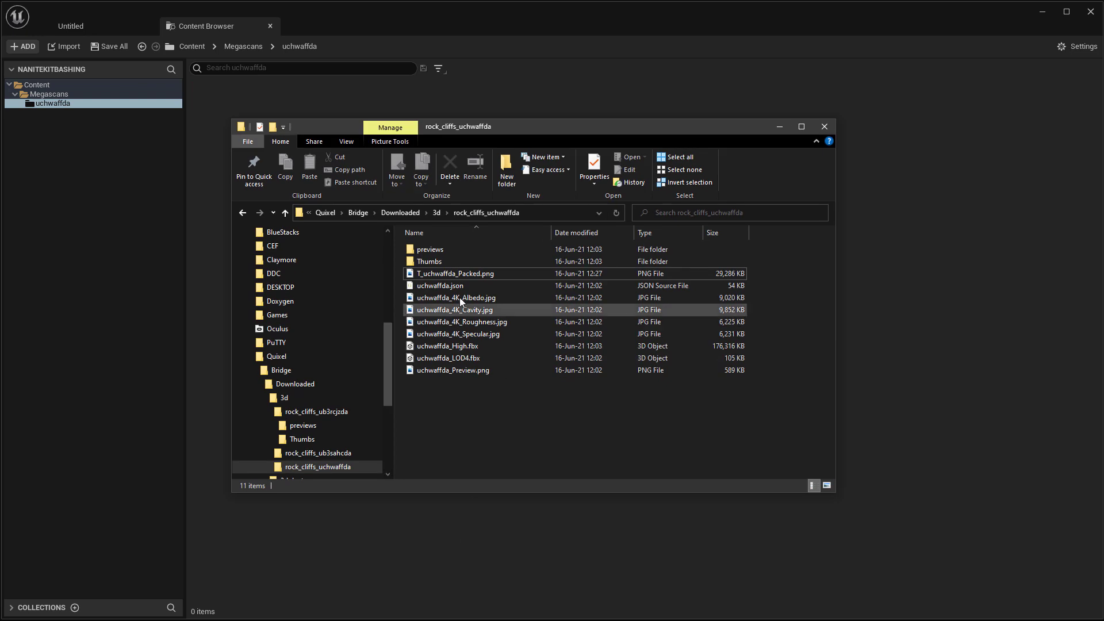
left_click(457, 274)
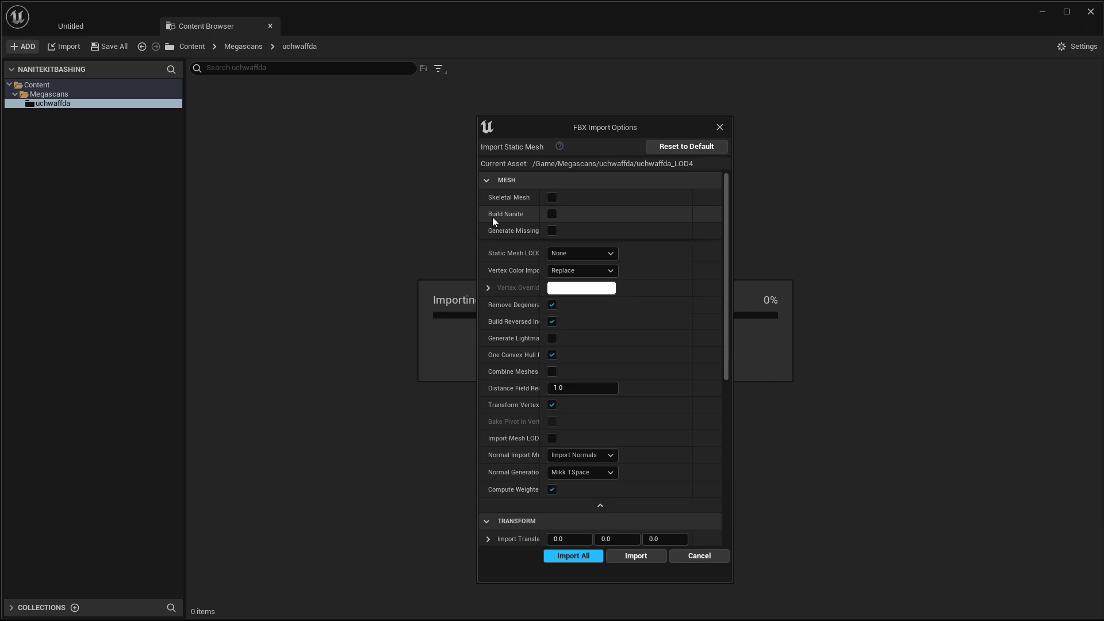
mouse_move(696, 265)
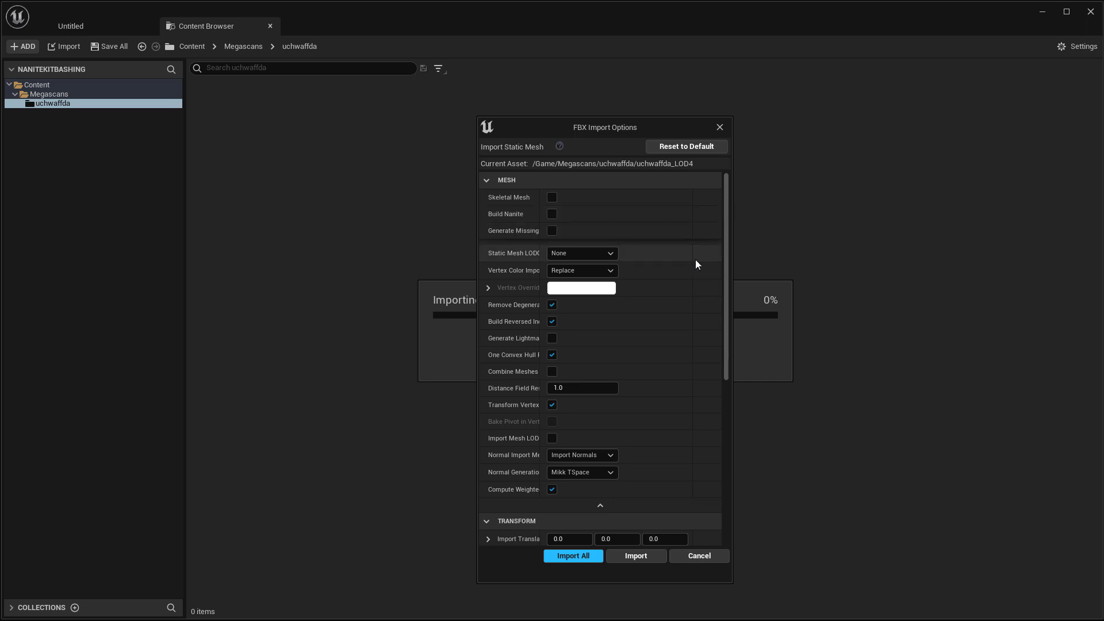
Step: Enable Build Nanite in FBX Import Options and import all the uchwaffda meshes
scroll("down", 3)
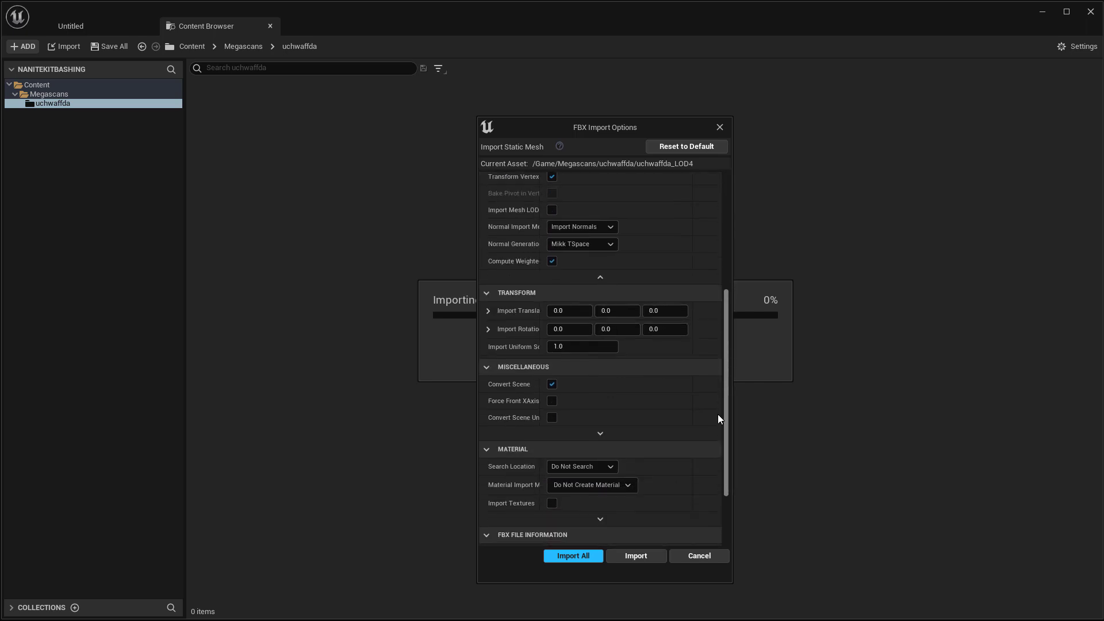
left_click(573, 556)
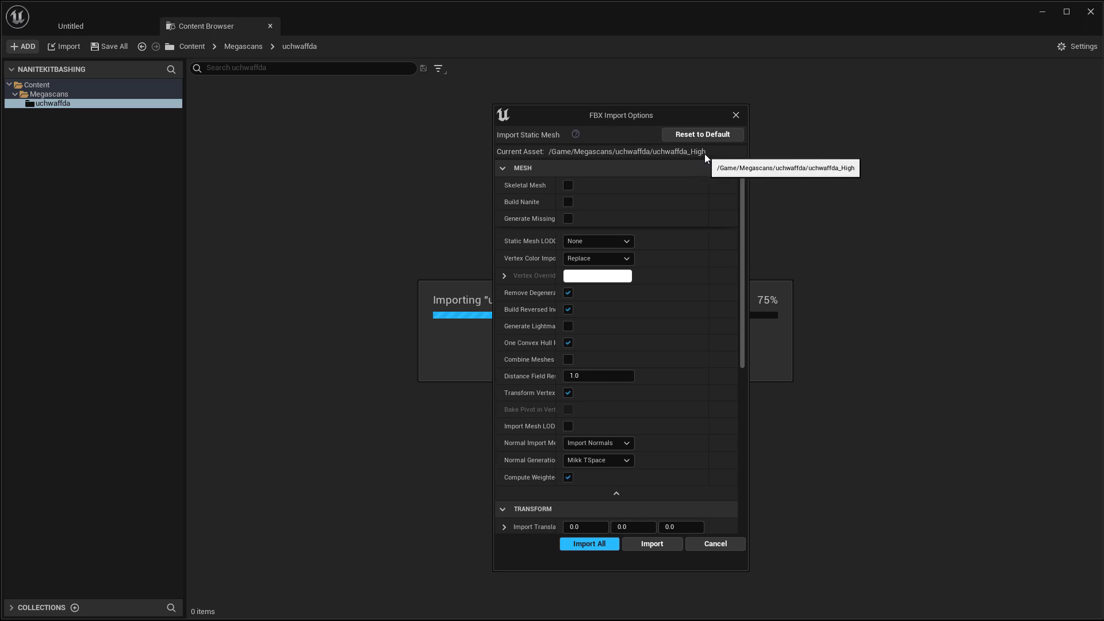
left_click(568, 203)
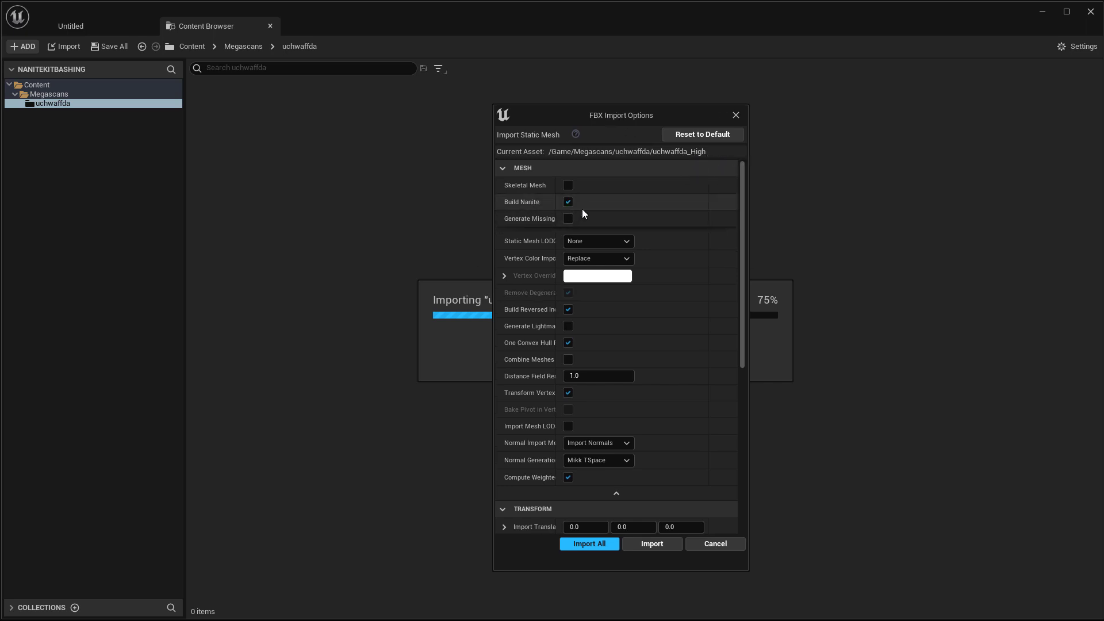
scroll("down", 3)
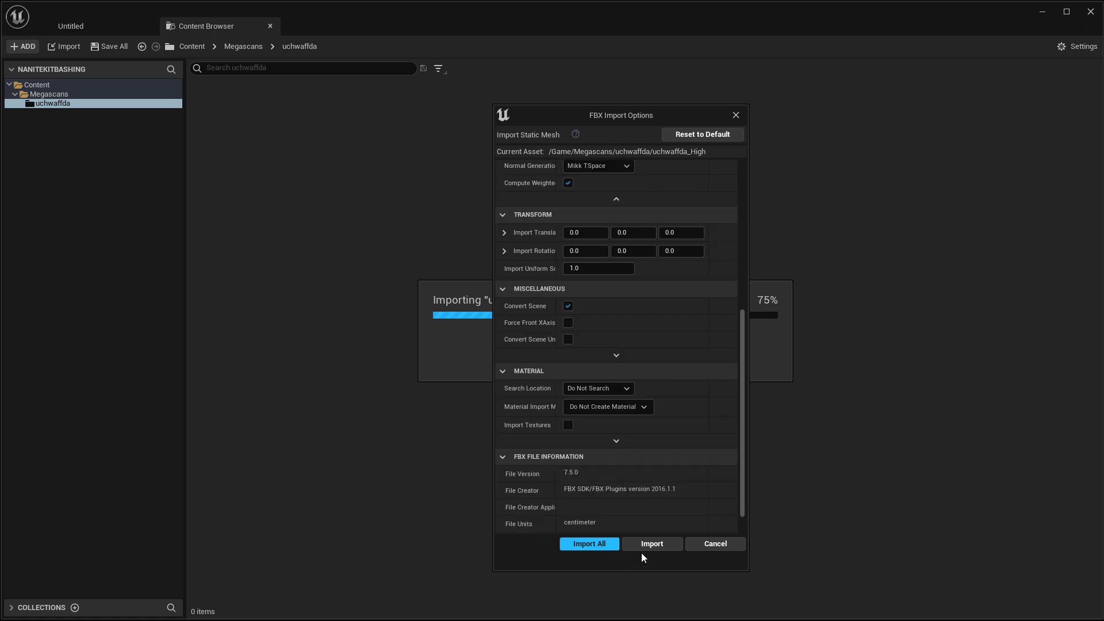
left_click(651, 545)
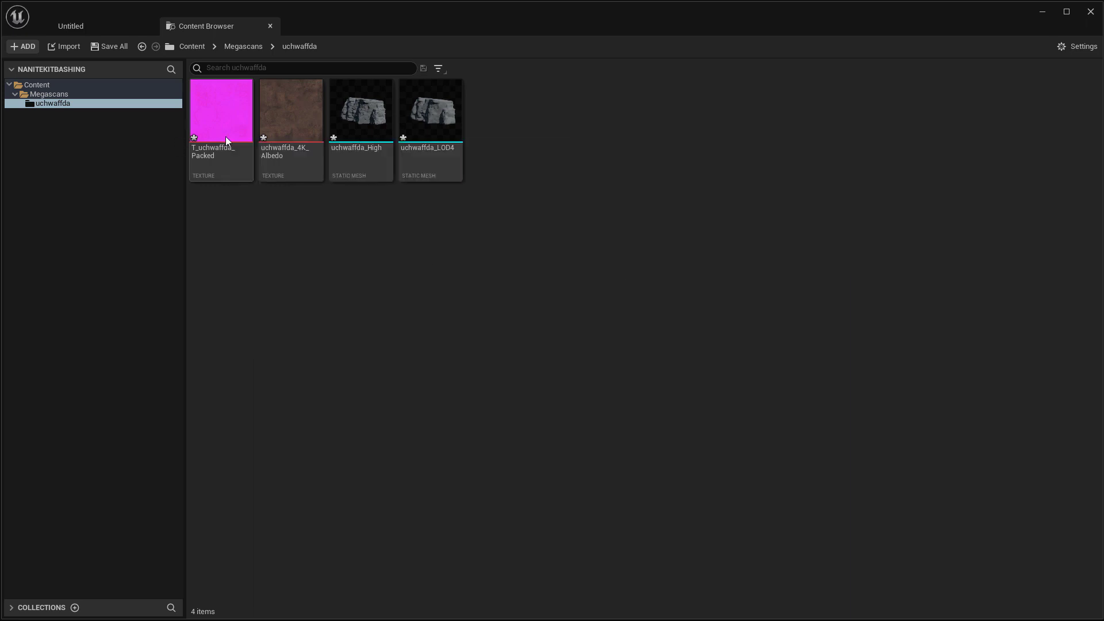
Step: Create a new material M_Mat in the folder and begin editing it
double_click(221, 109)
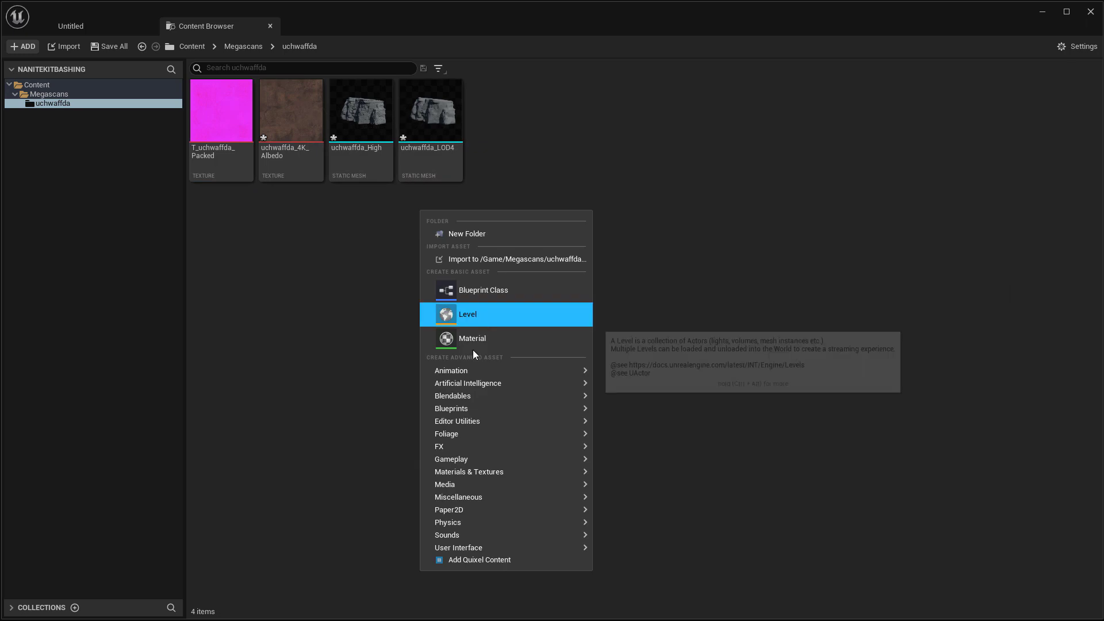
left_click(472, 339)
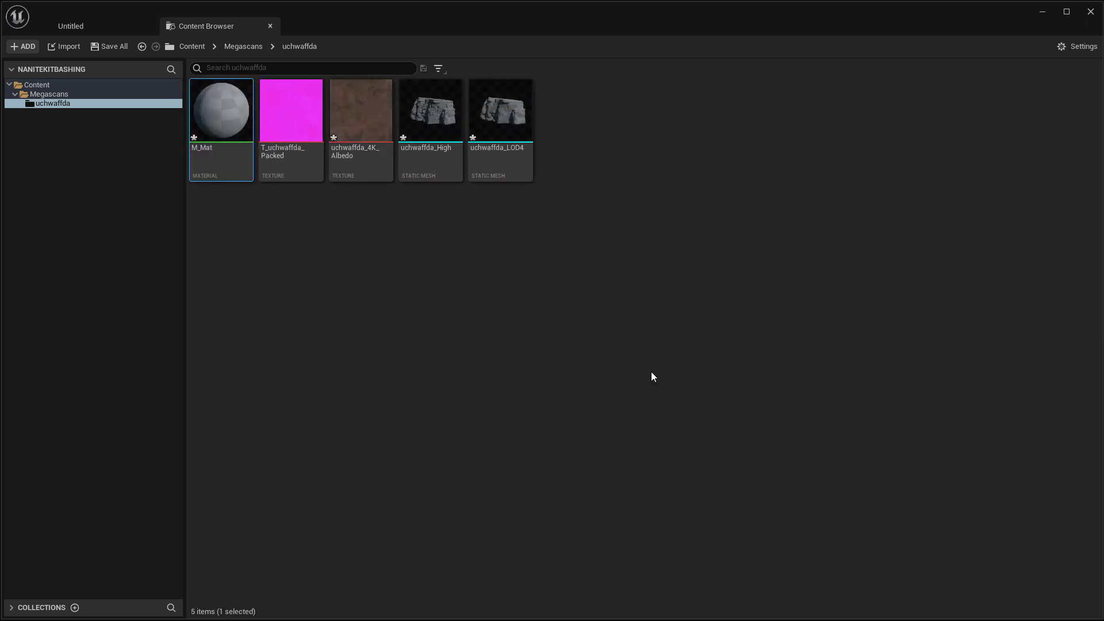
double_click(221, 109)
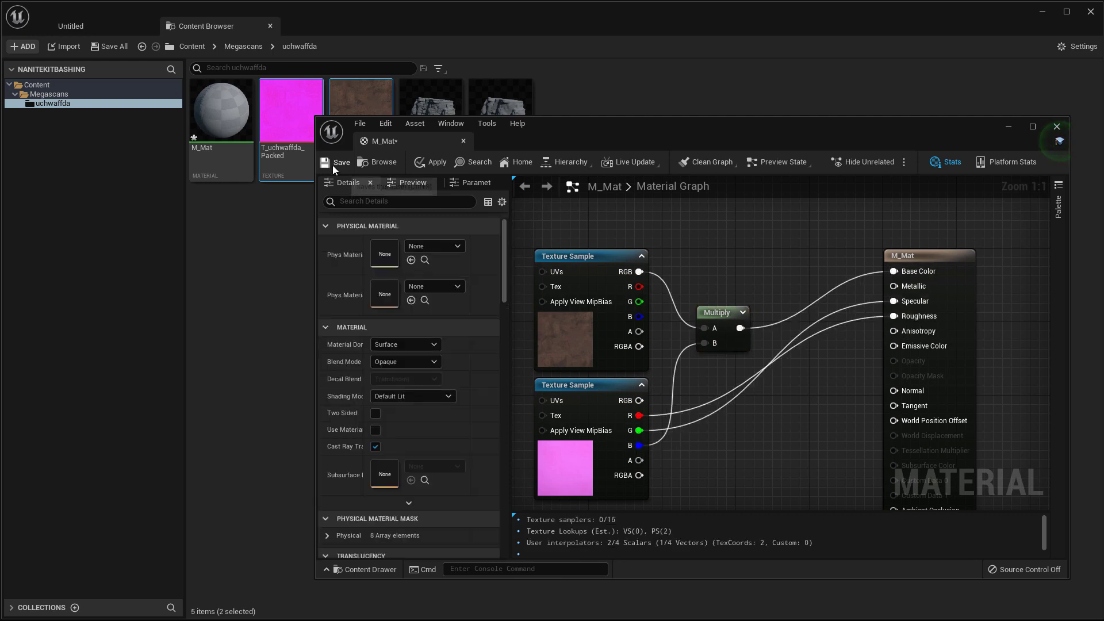
Step: Set uchwaffda_High's Collision Complexity to Use Complex Collision As Simple and save the mesh
double_click(430, 105)
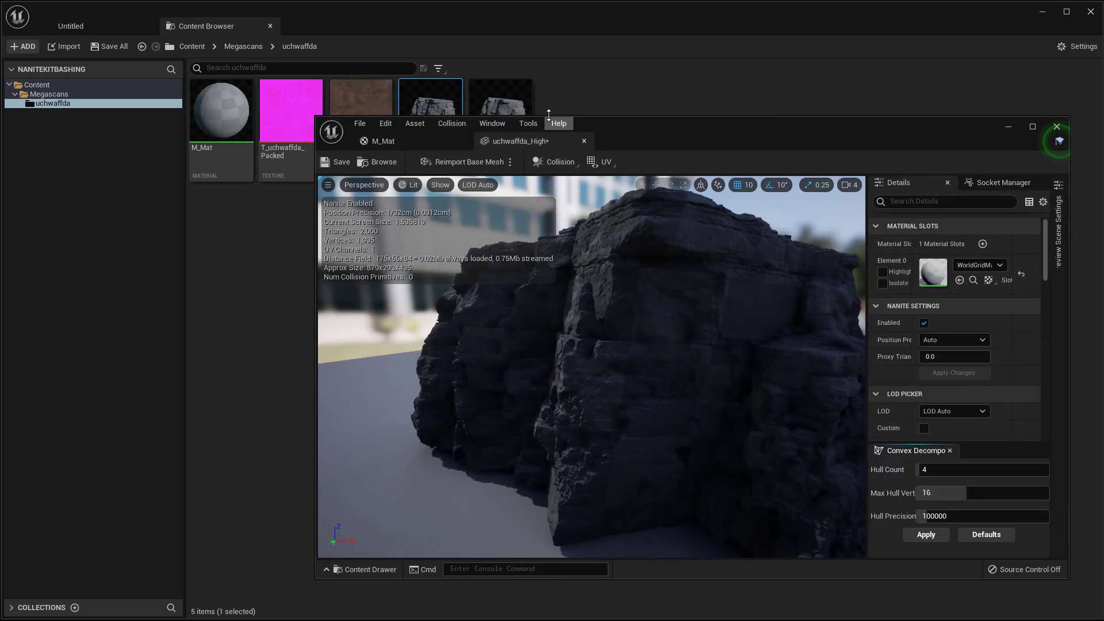
mouse_move(933, 273)
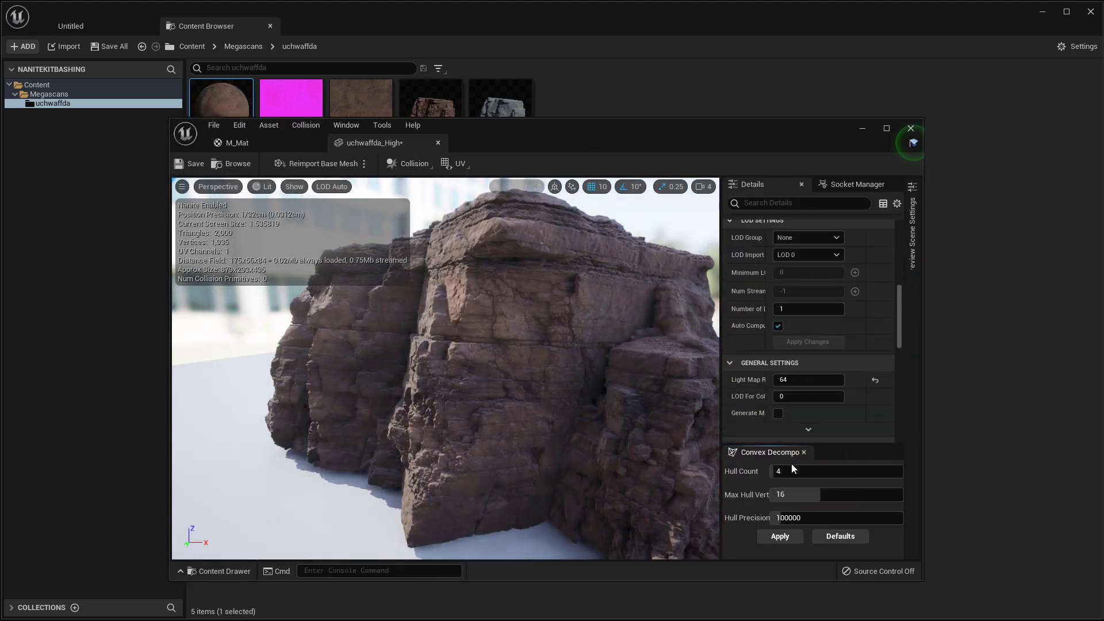
left_click(807, 367)
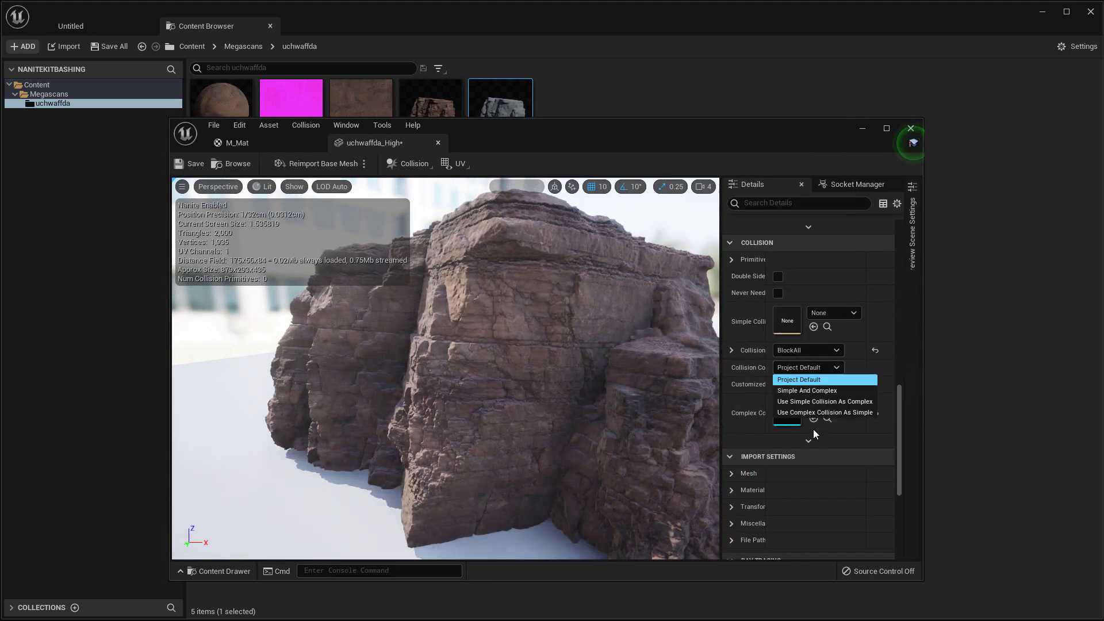
left_click(823, 412)
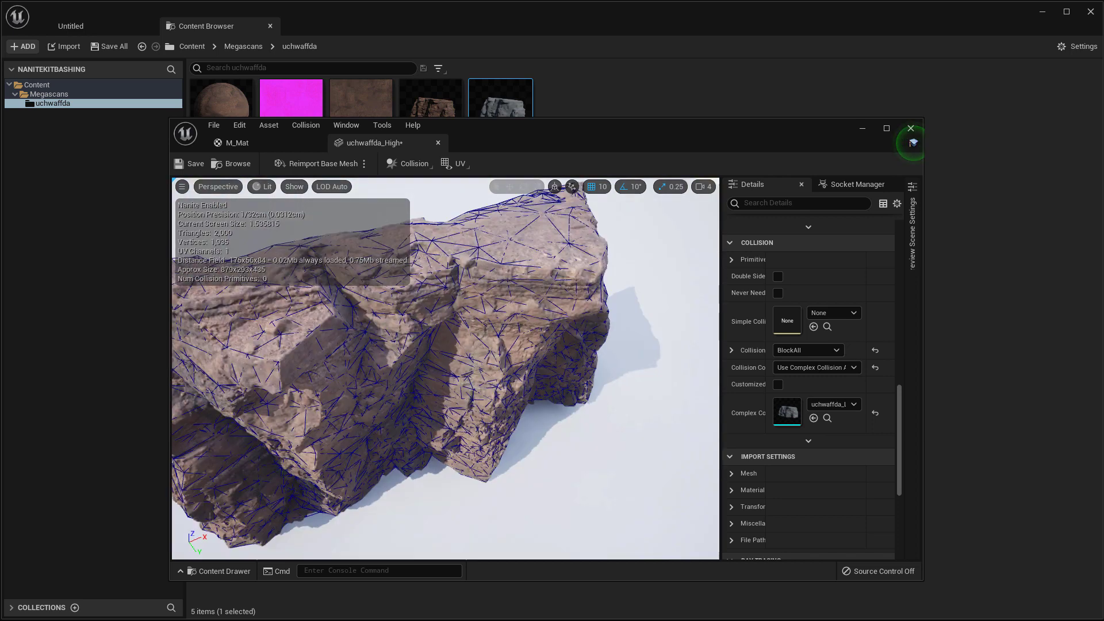
left_click(190, 163)
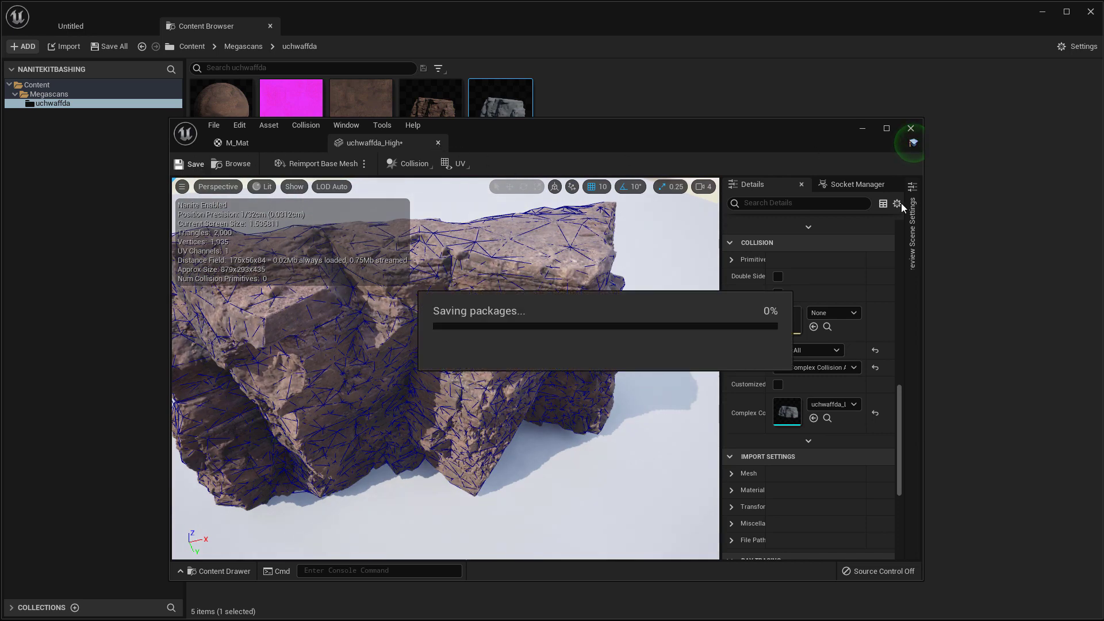
left_click(912, 128)
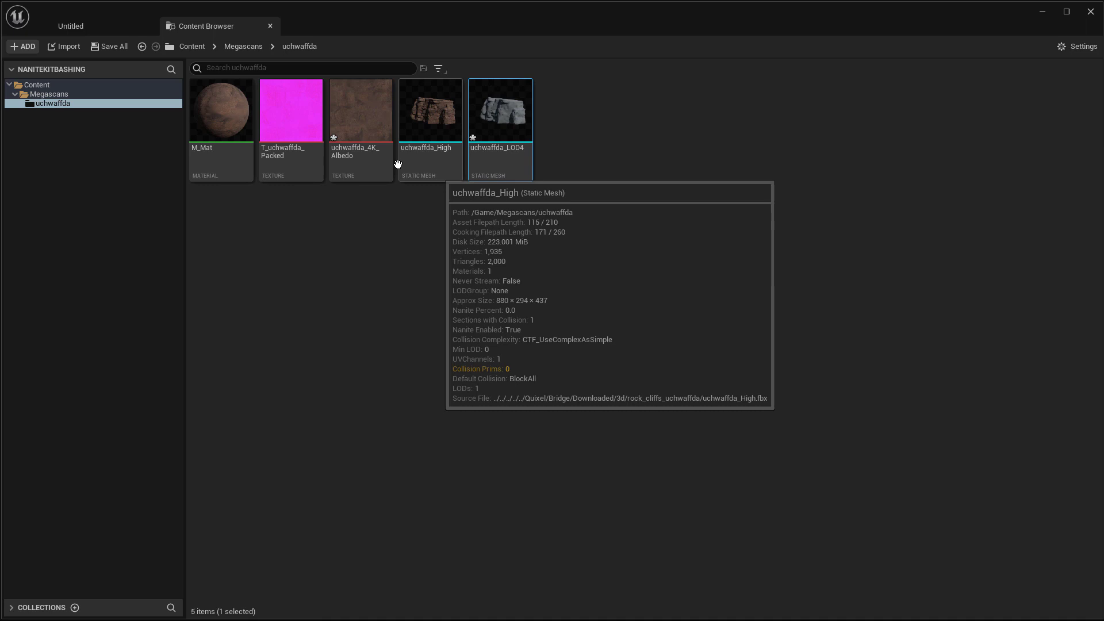
right_click(360, 109)
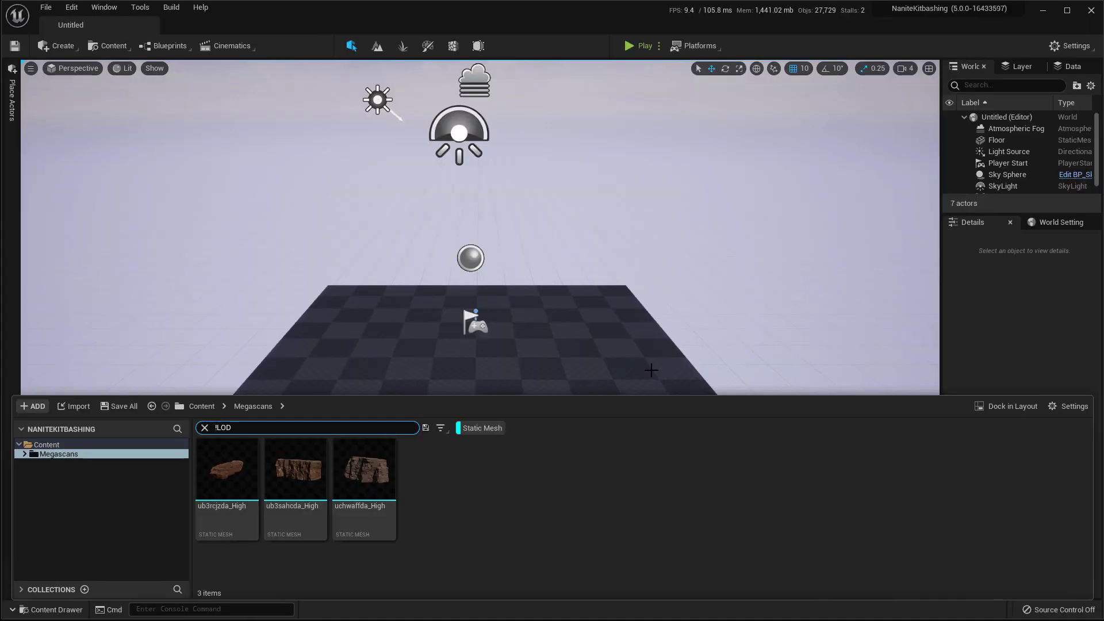
mouse_move(700, 521)
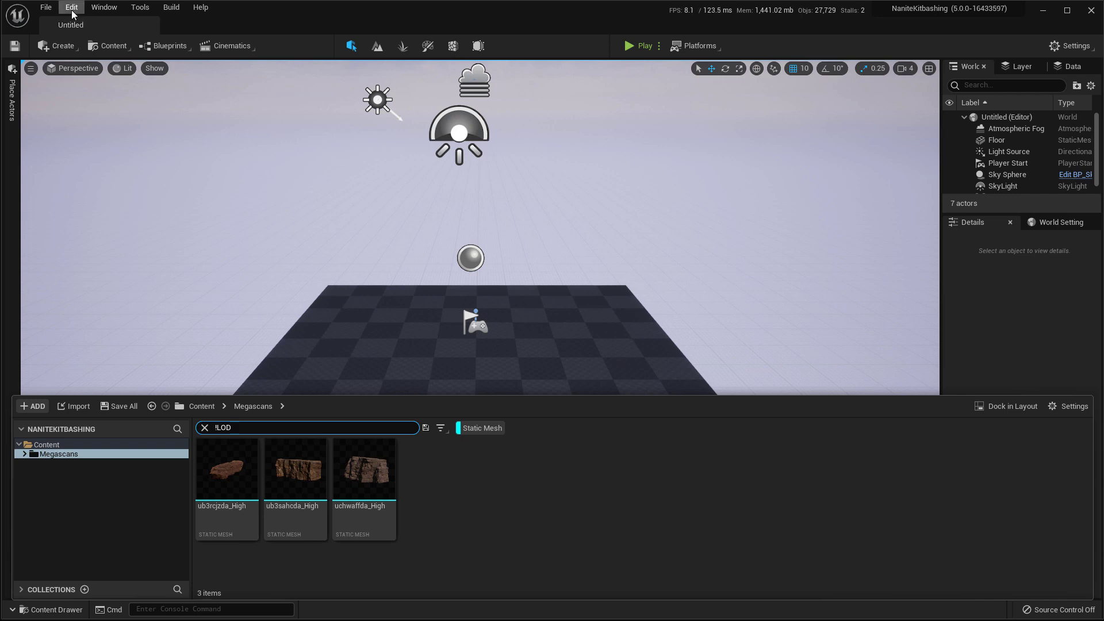
Step: Enable the Modeling Tools Editor Mode plugin from the Built-In plugins list
left_click(70, 7)
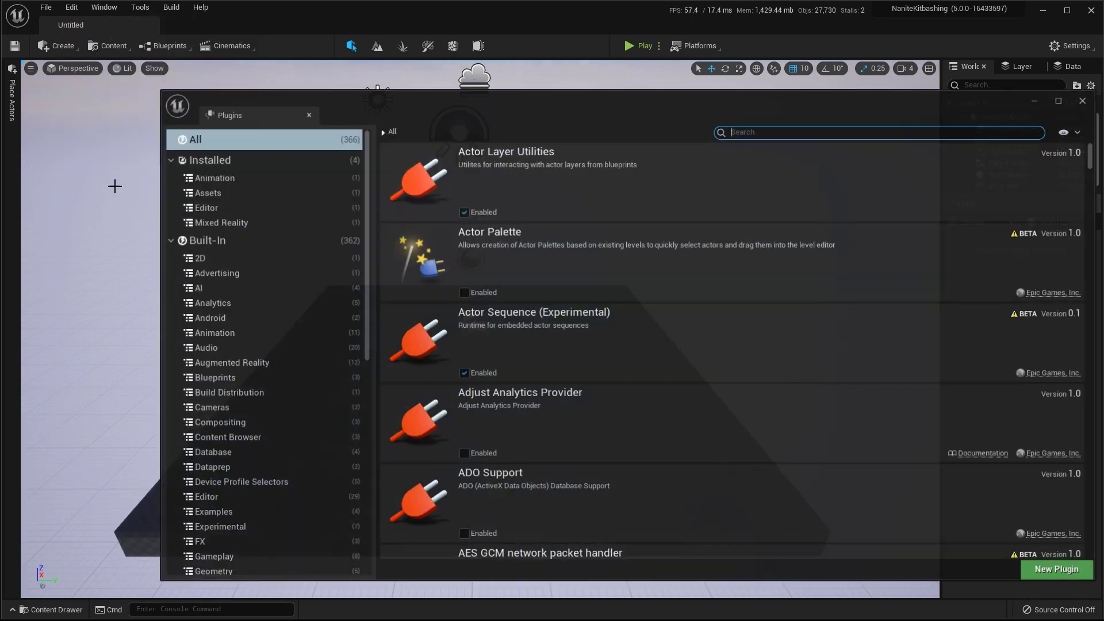
left_click(206, 240)
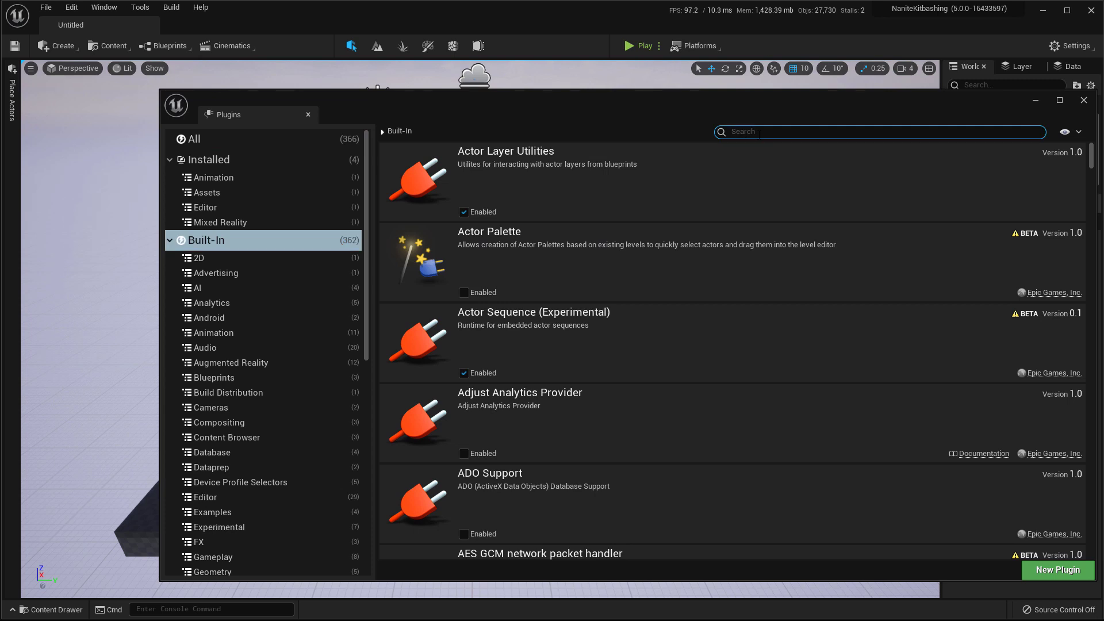
type("modelin")
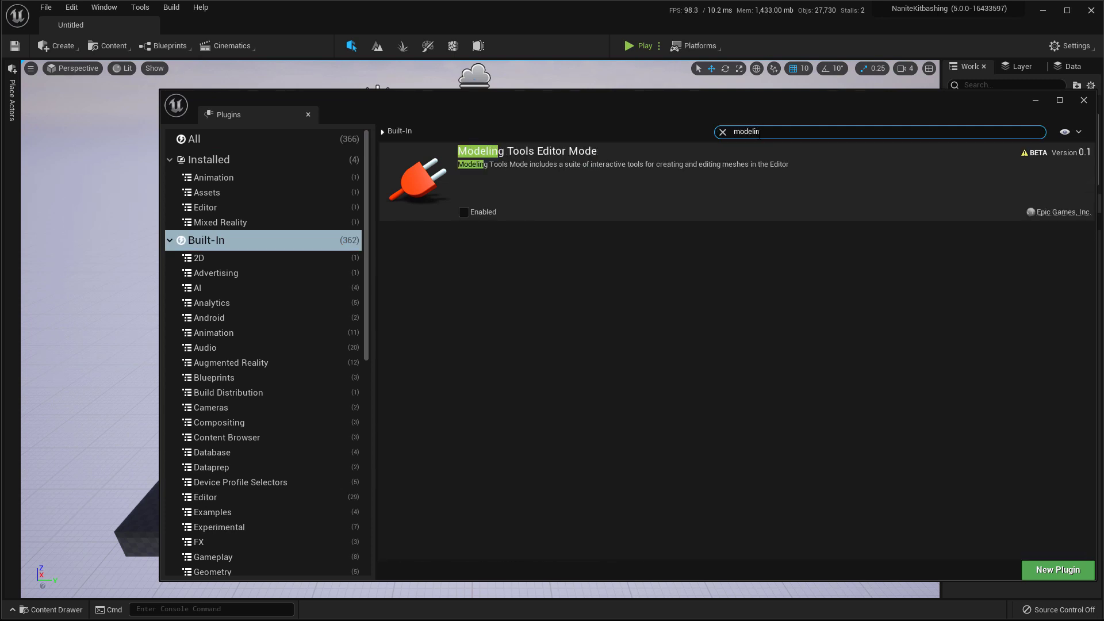
mouse_move(524, 177)
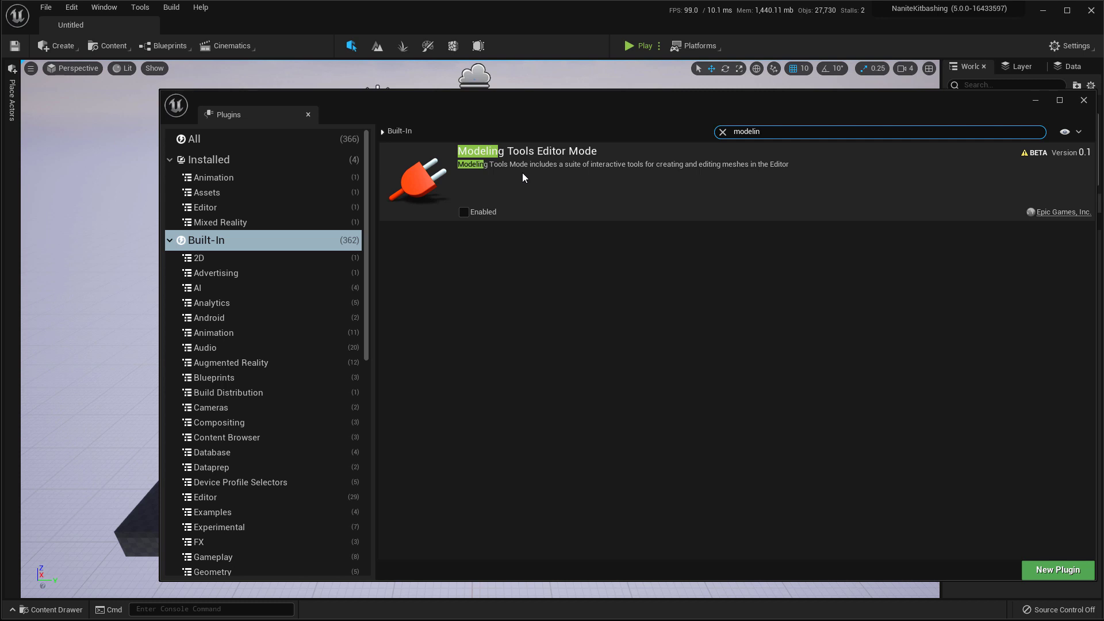
left_click(464, 212)
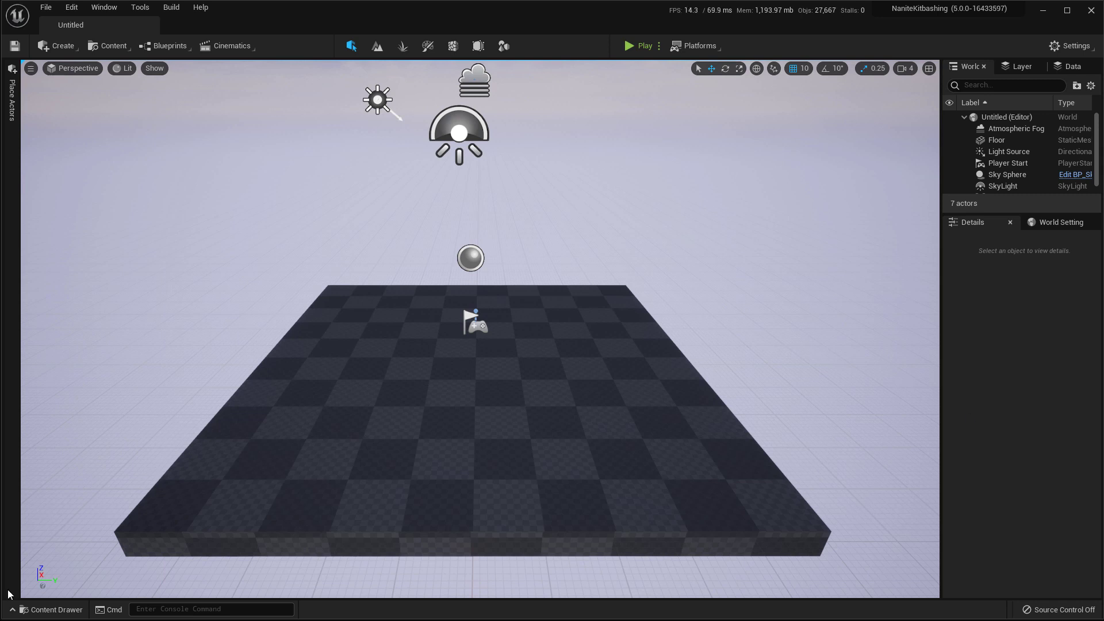
Step: Duplicate the ub3sahcda_High mesh in the Content Drawer as ub3sahcda_Bend
left_click(54, 609)
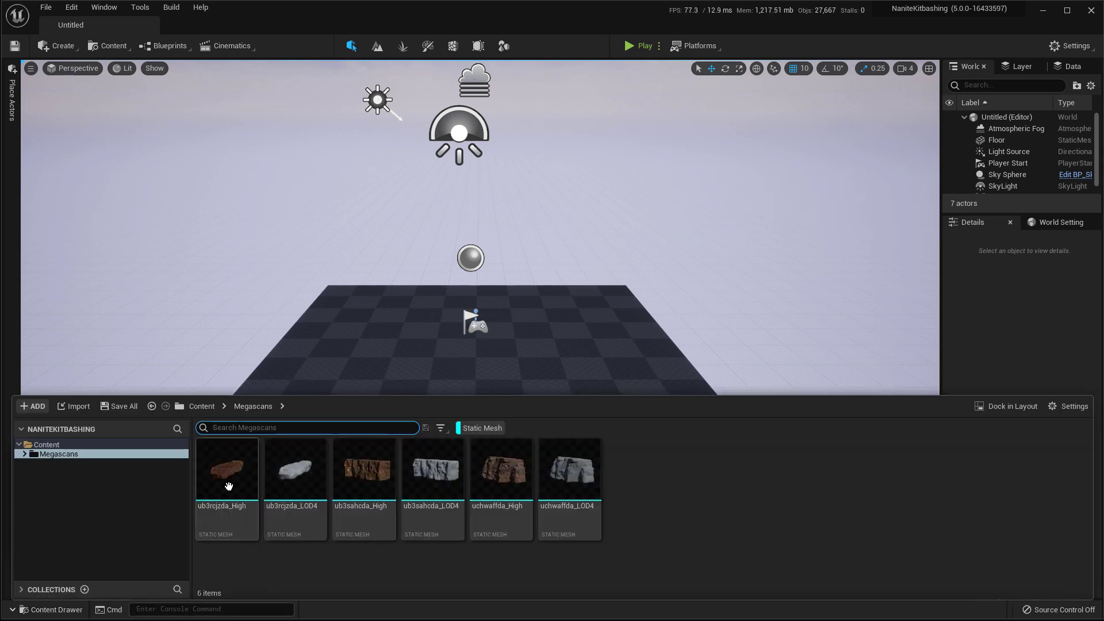
right_click(365, 468)
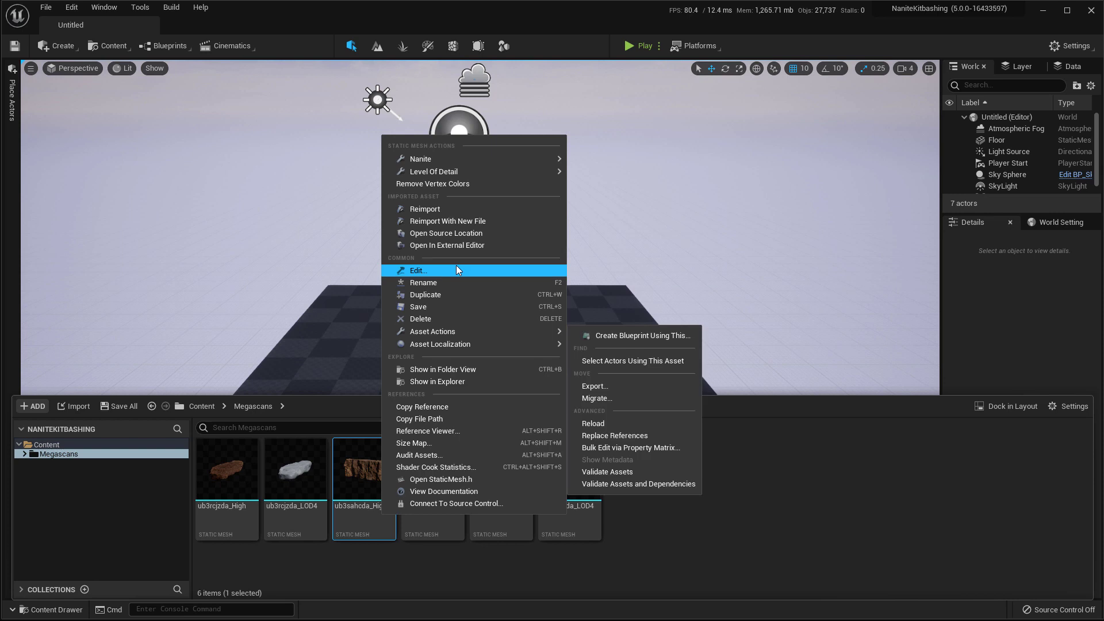
mouse_move(448, 295)
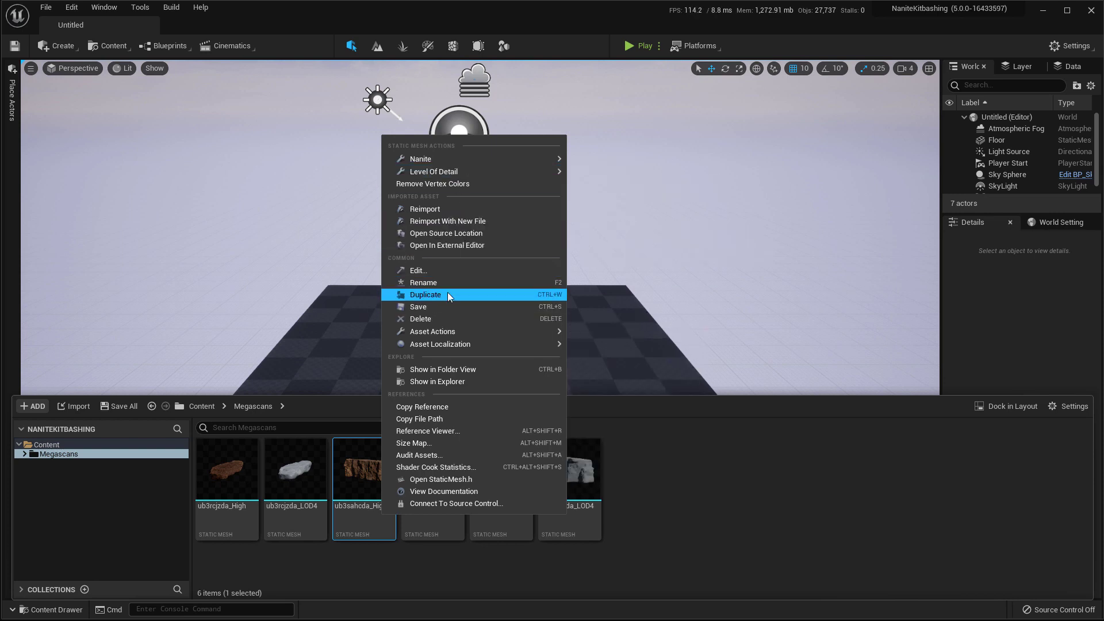
left_click(426, 294)
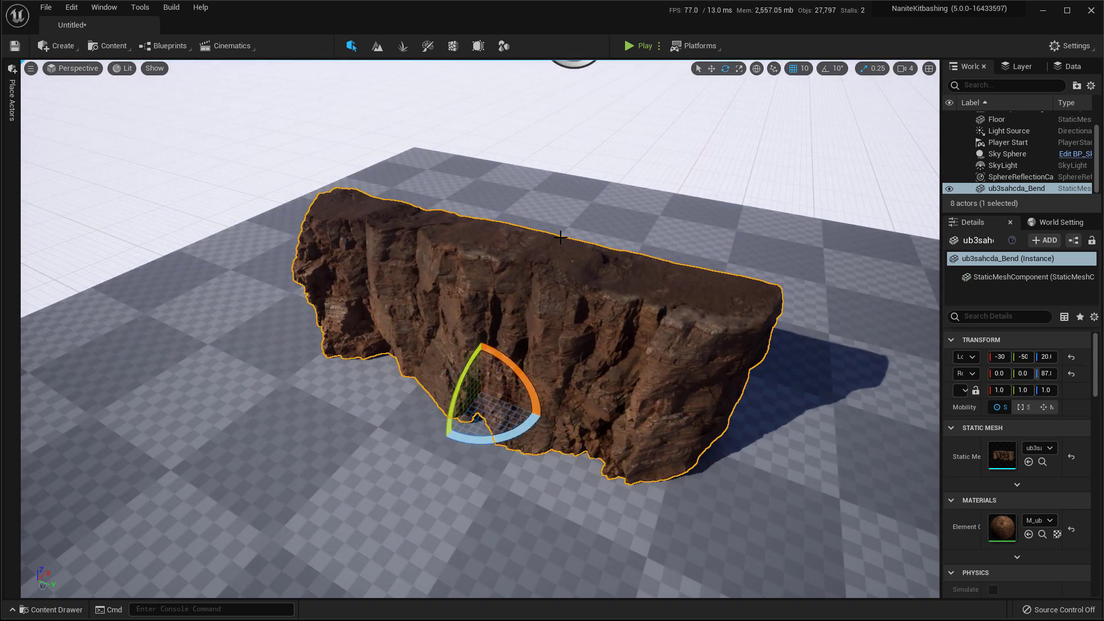
mouse_move(502, 46)
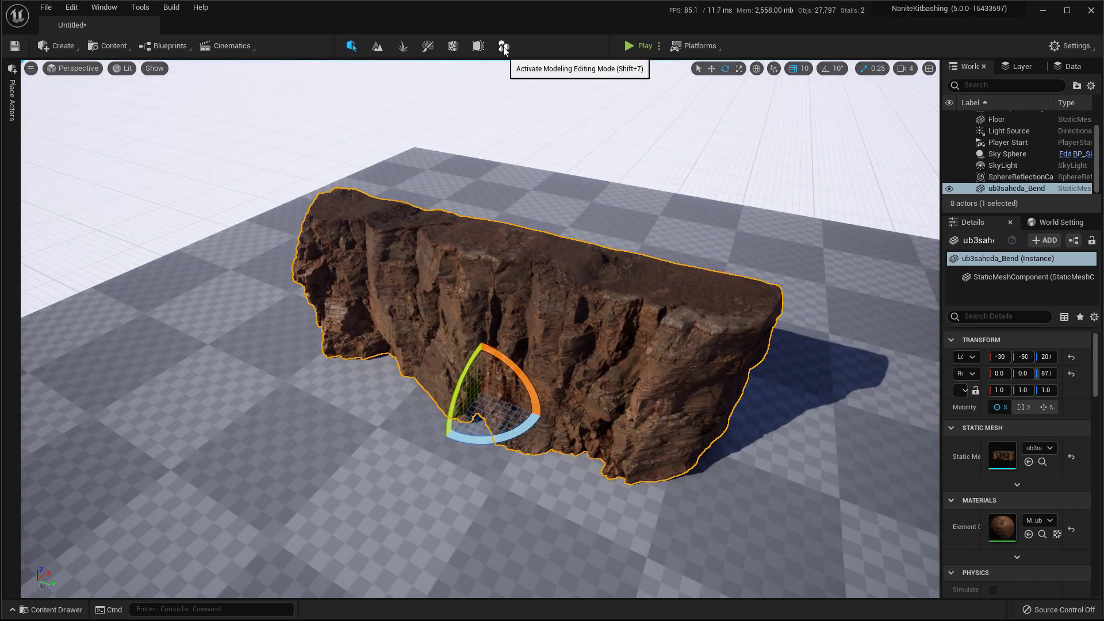
Step: Enter Modeling mode and start the Warp deform tool on ub3sahcda_Bend
left_click(504, 46)
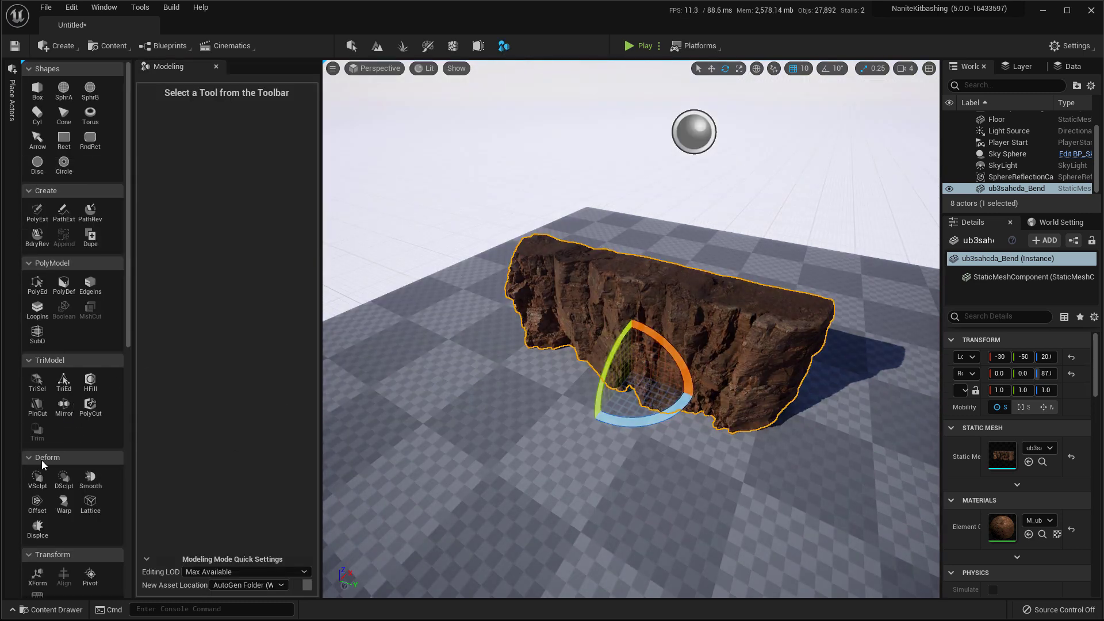
mouse_move(62, 503)
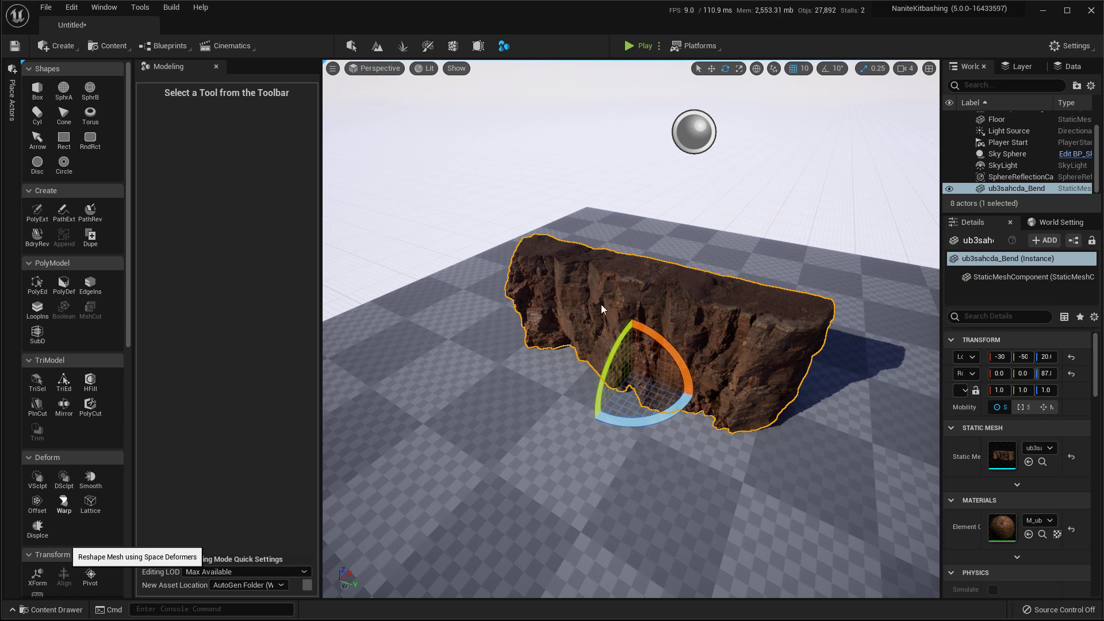
mouse_move(585, 292)
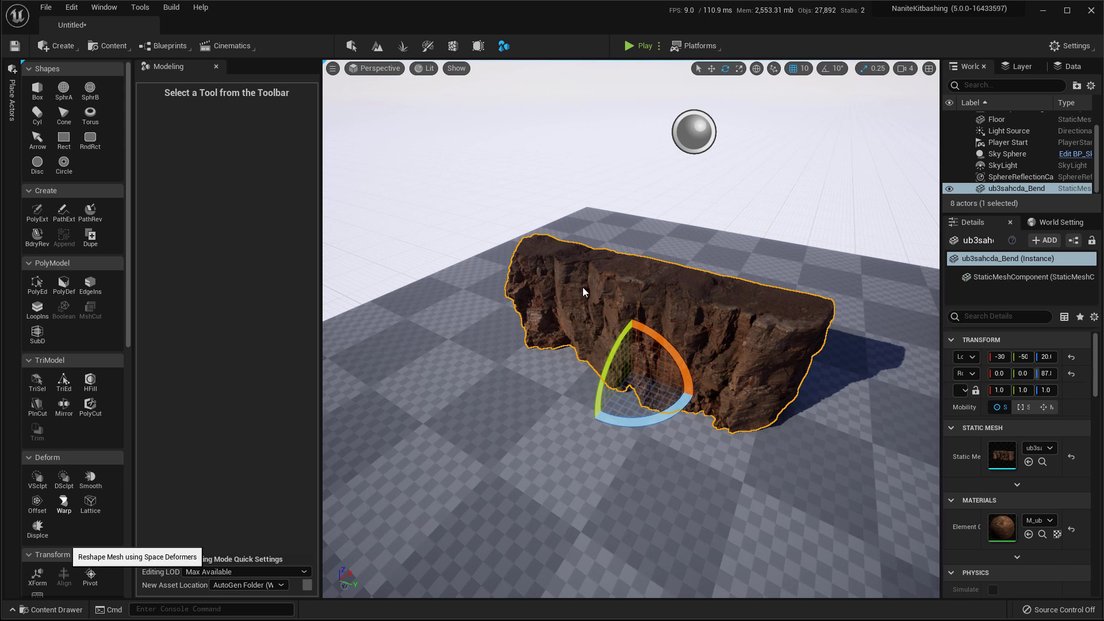
left_click(62, 501)
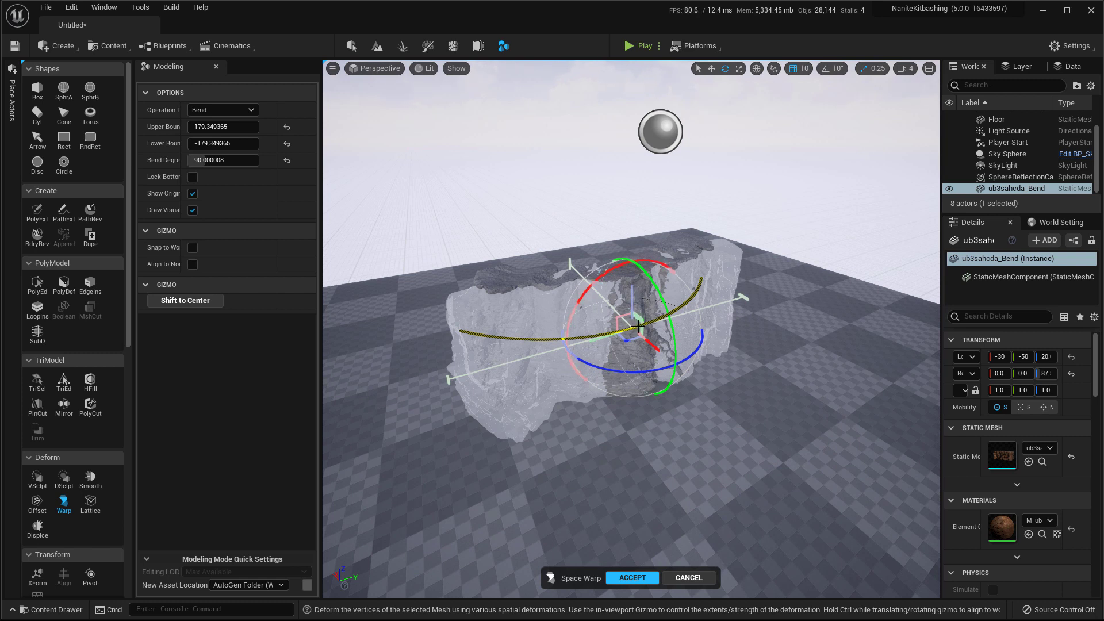
Step: Try bend angles 180, 45 and 90, settle on 45 degrees and accept the warp
triple_click(223, 160)
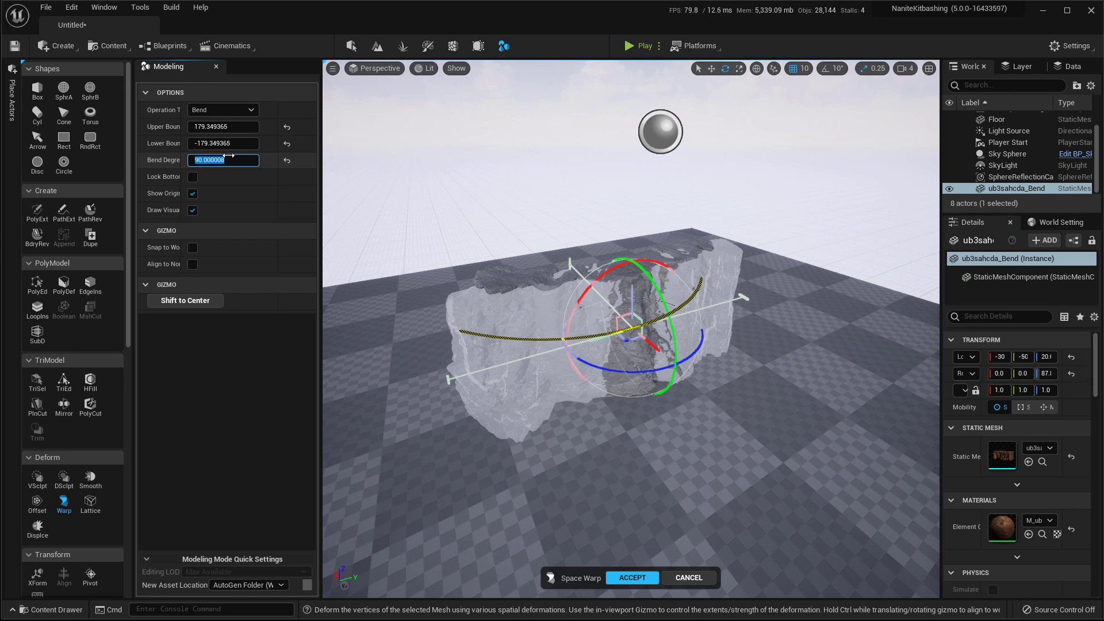
type("180.0")
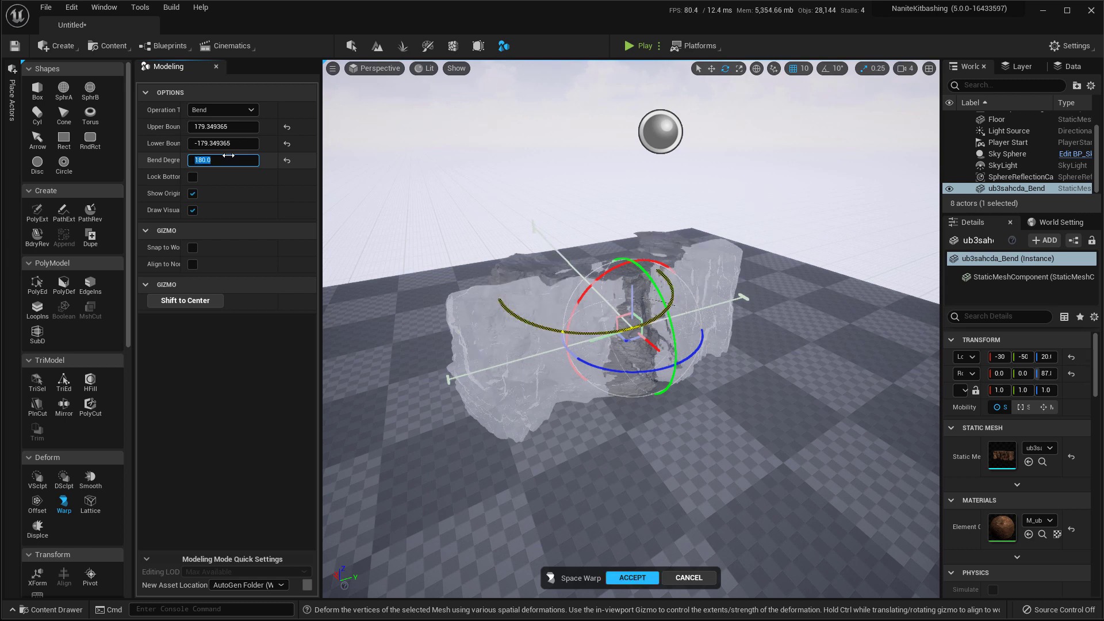
type("45.0")
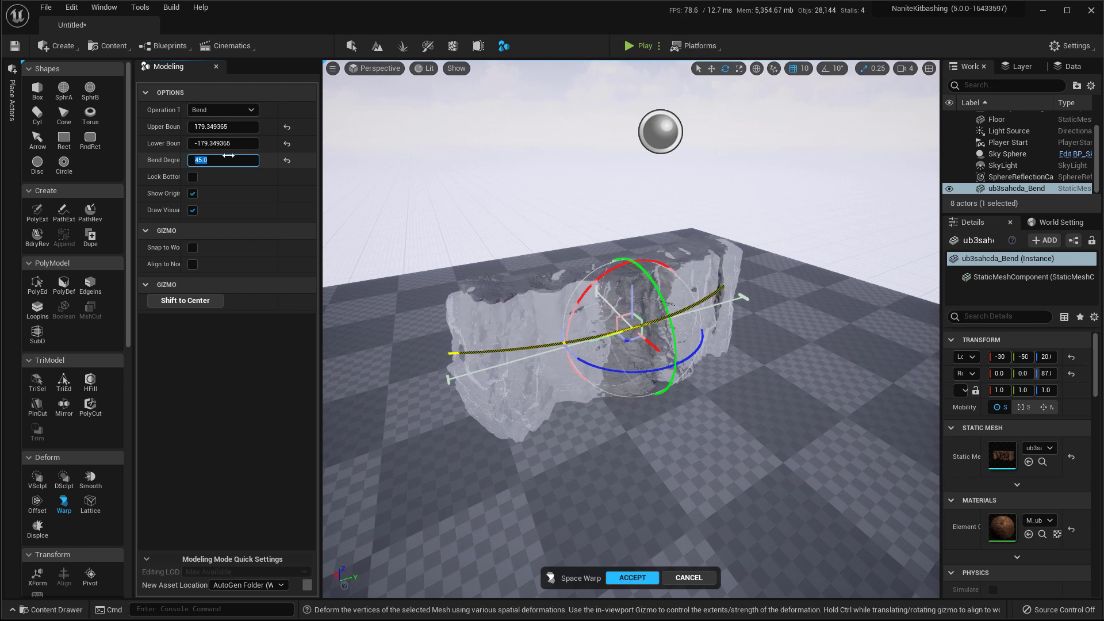
type("90")
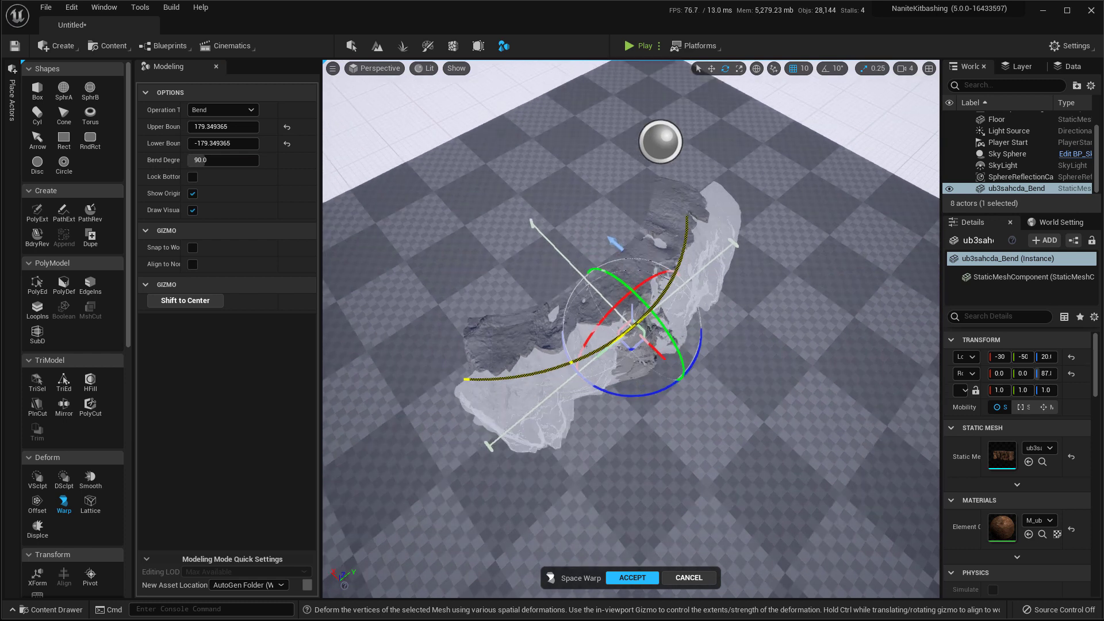
triple_click(222, 160)
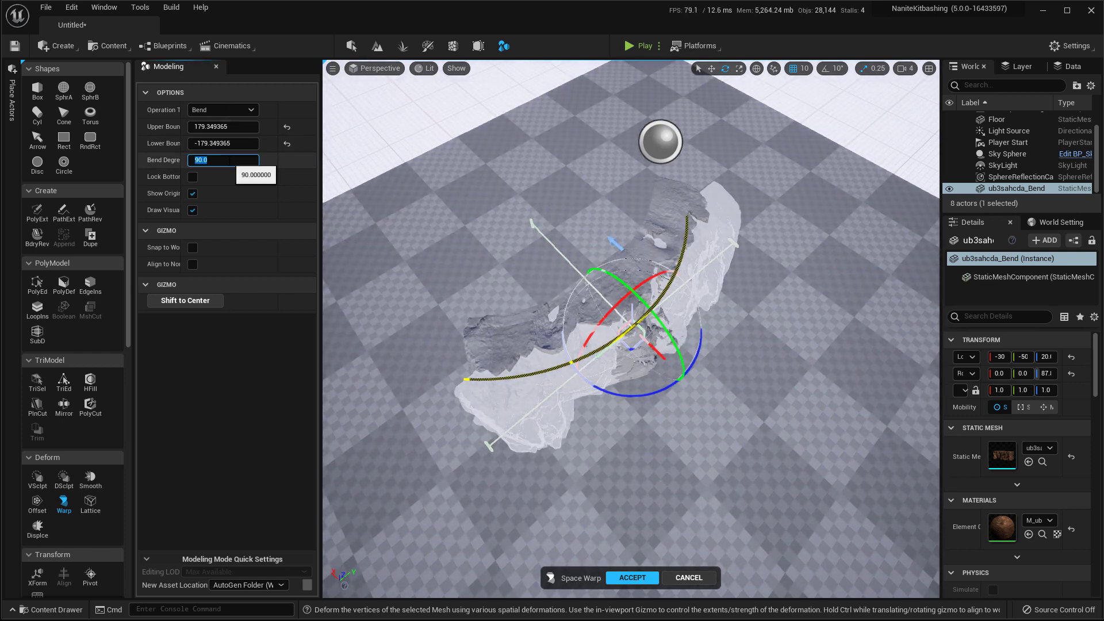
type("45.0")
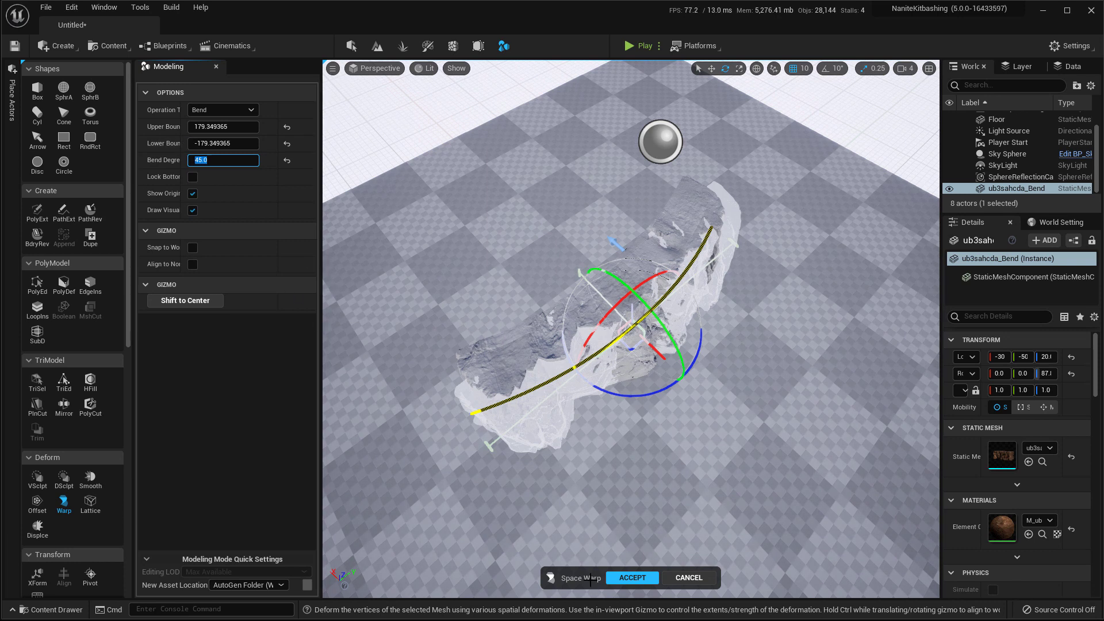
left_click(632, 577)
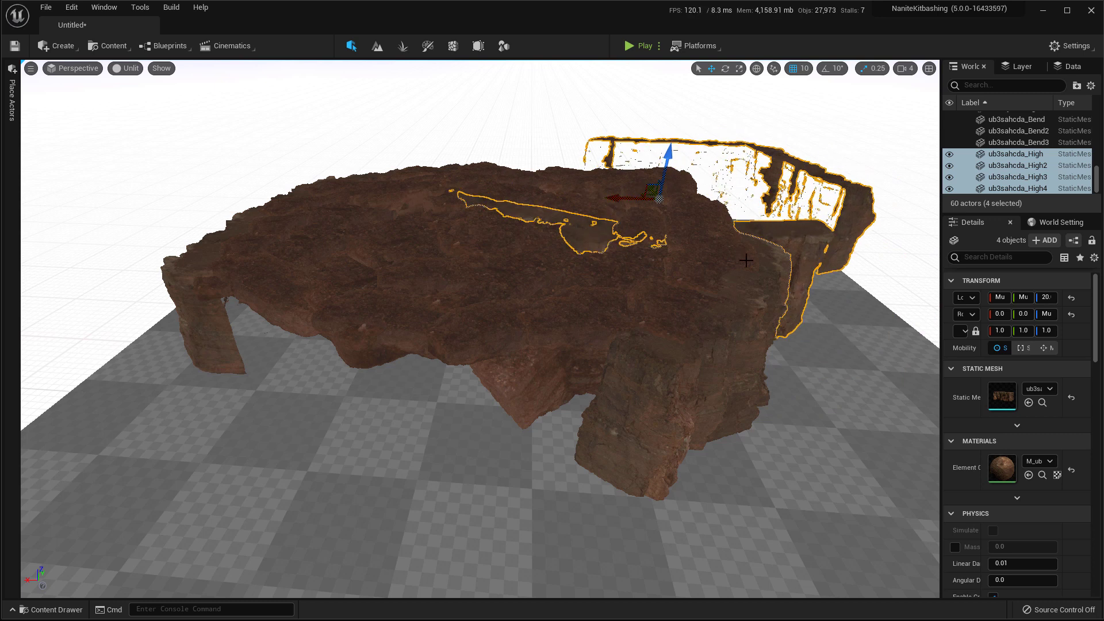
Step: Select all fifty-four rock pieces that make up the kitbashed mesa
left_click(1015, 119)
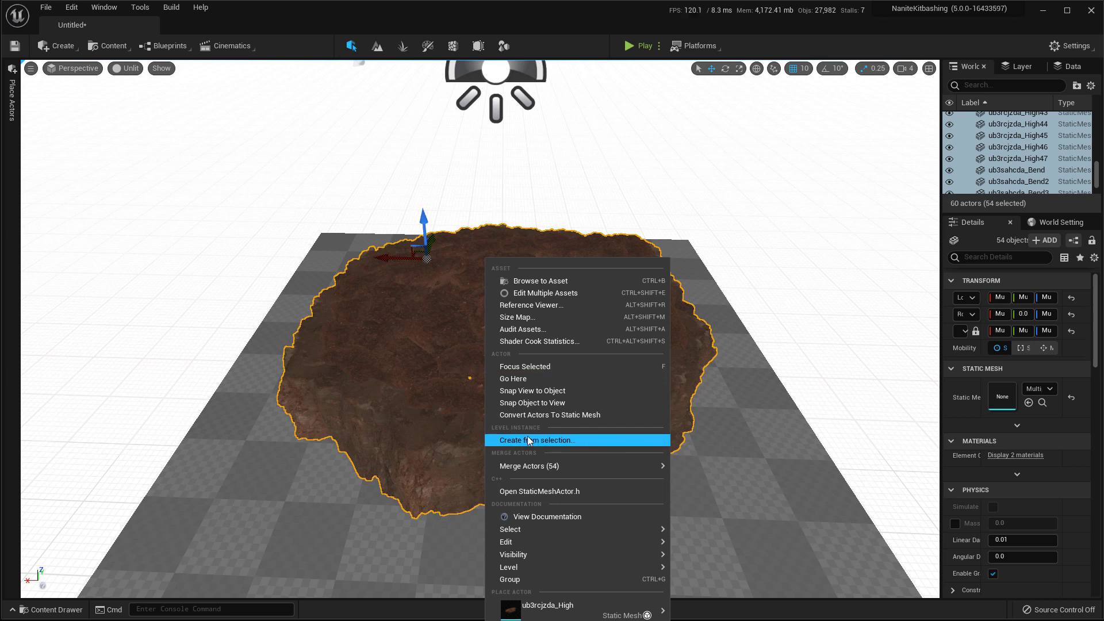
Step: Create a Level Instance from the selection as a Packed Level Instance Blueprint with External Actors off
left_click(538, 441)
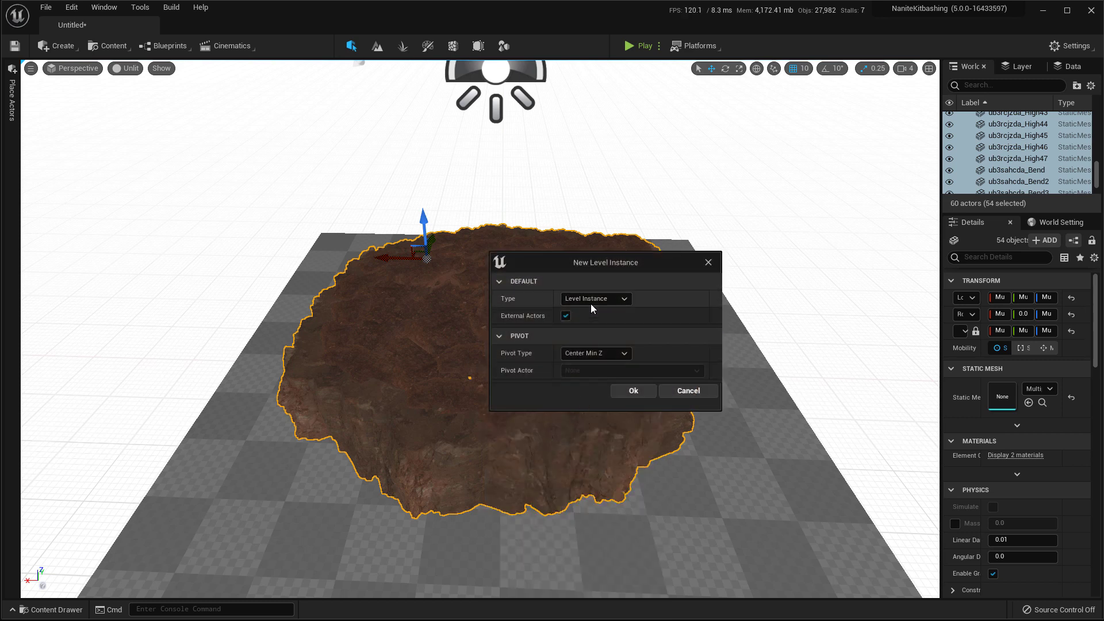
left_click(595, 298)
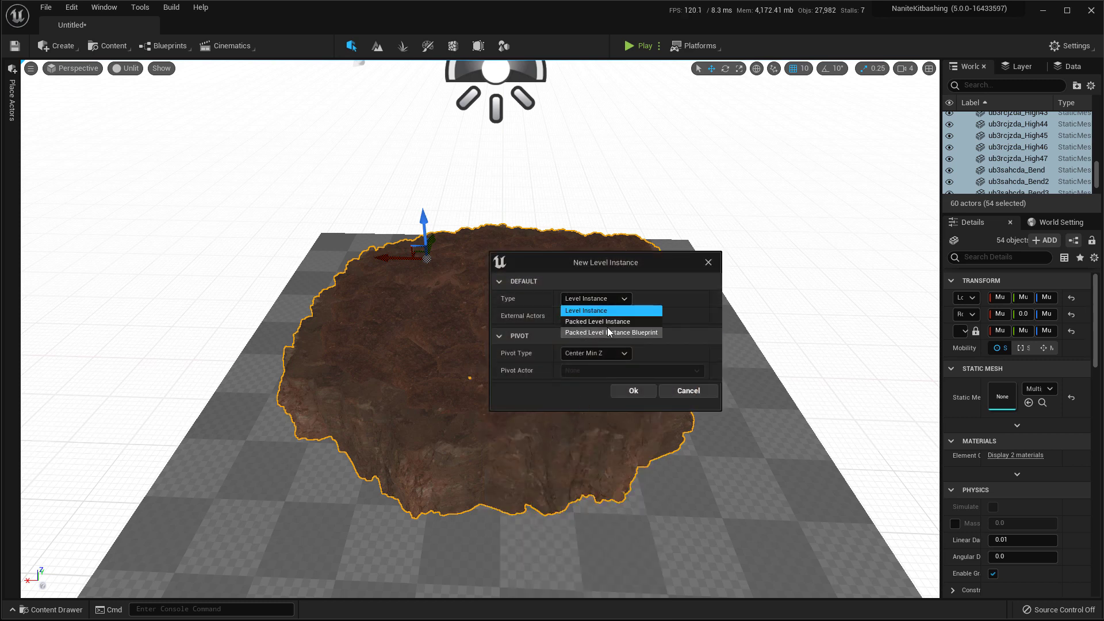
mouse_move(572, 342)
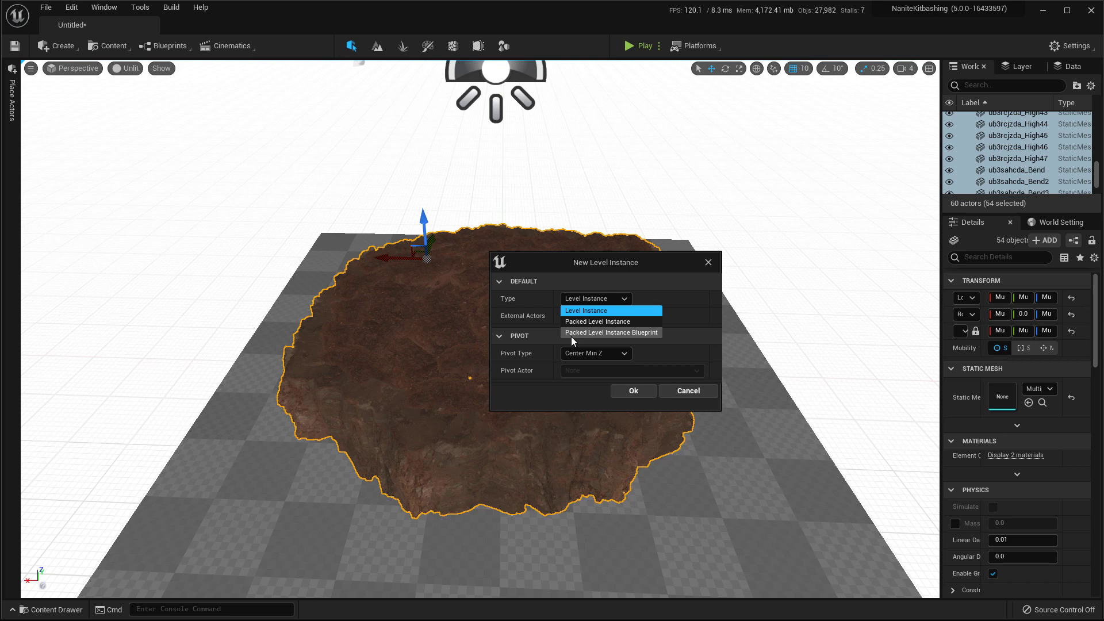
left_click(610, 332)
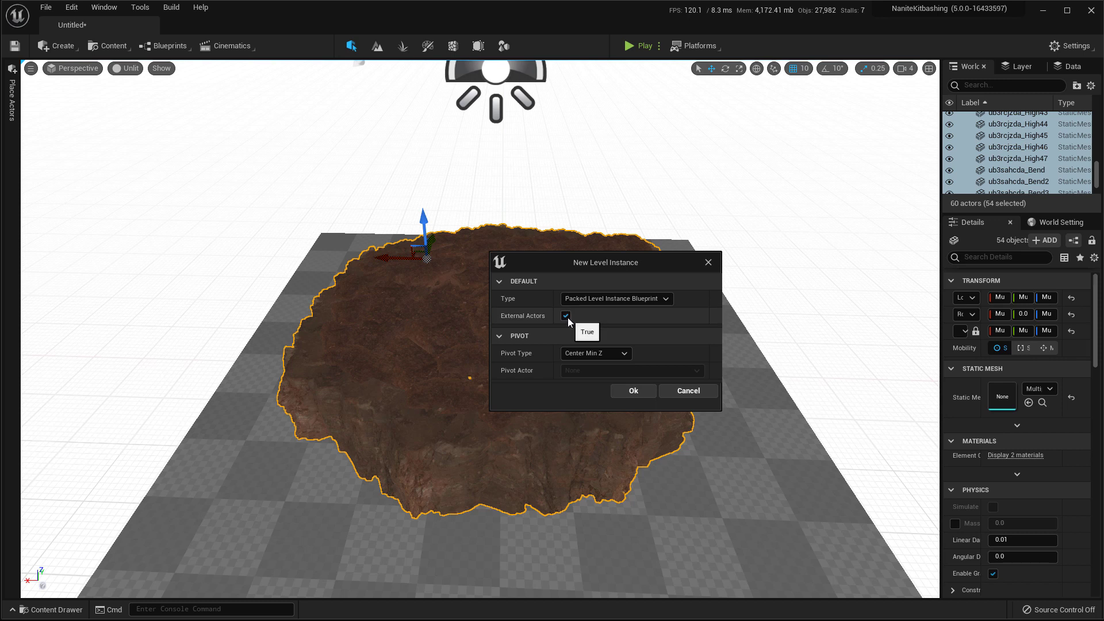
mouse_move(595, 325)
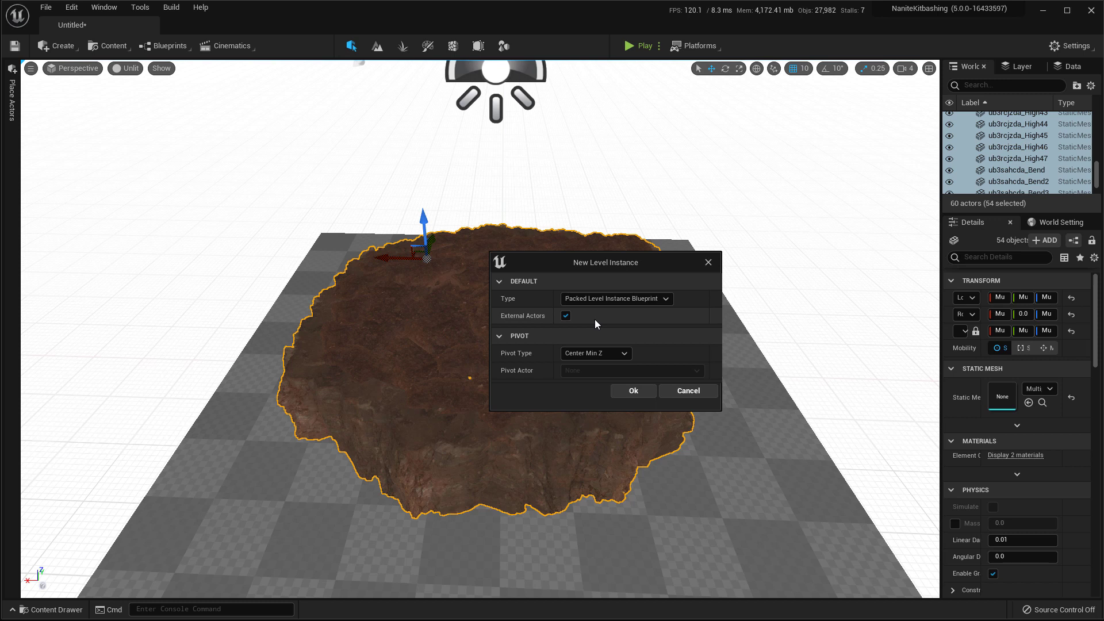
left_click(565, 316)
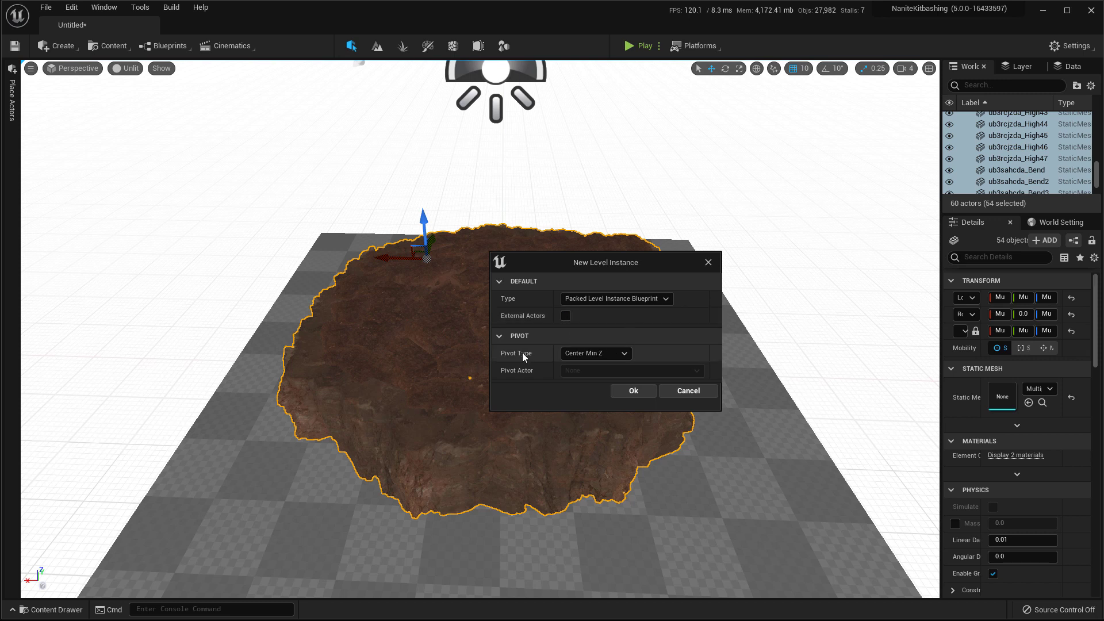
mouse_move(688, 391)
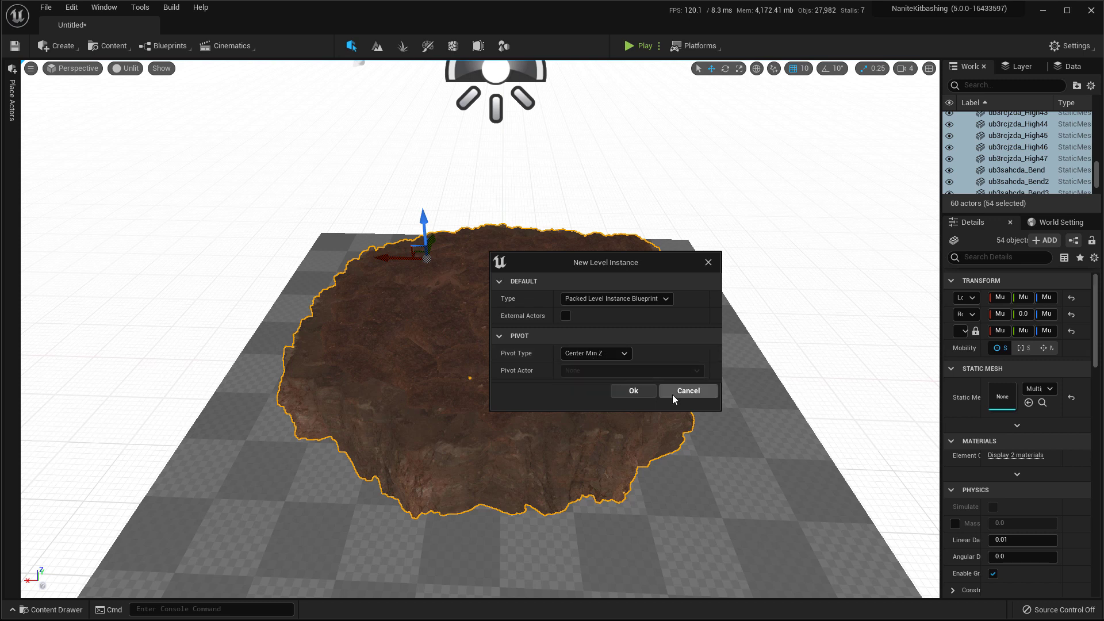
left_click(633, 391)
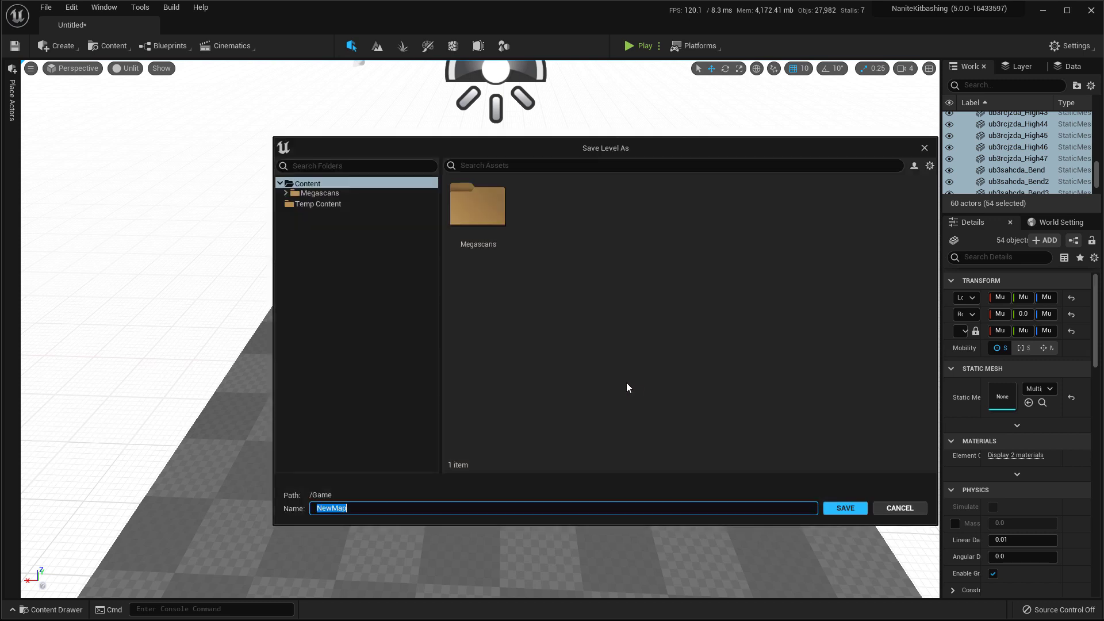
mouse_move(611, 336)
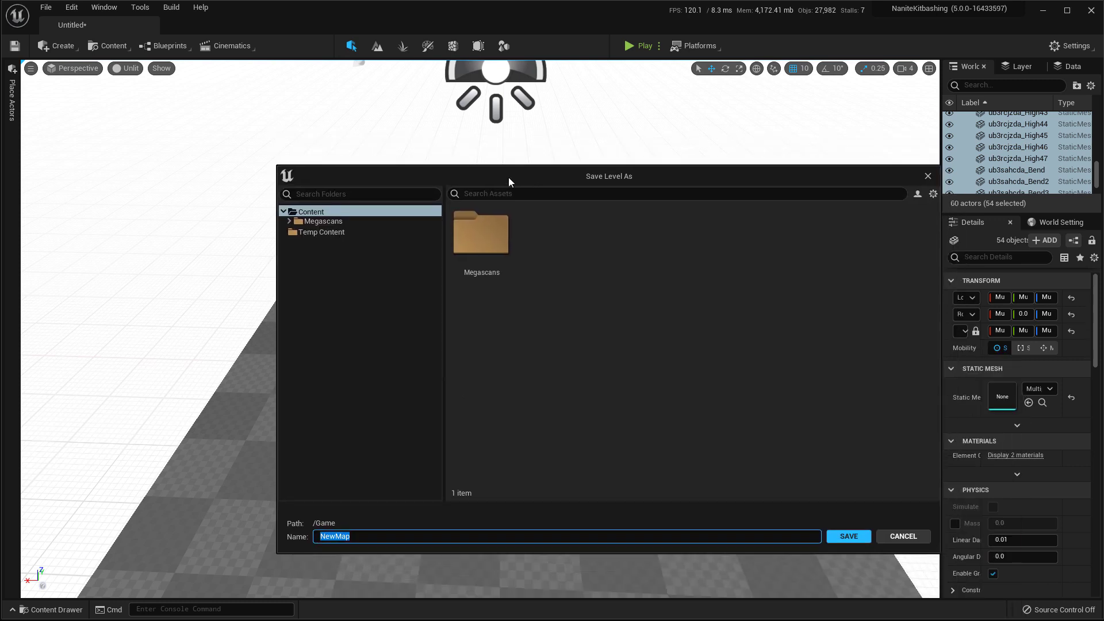
Step: Save the level as Kitbash_01, the blueprint as BPP_Kitbash_01, and the map as MyMap
type("Kibta")
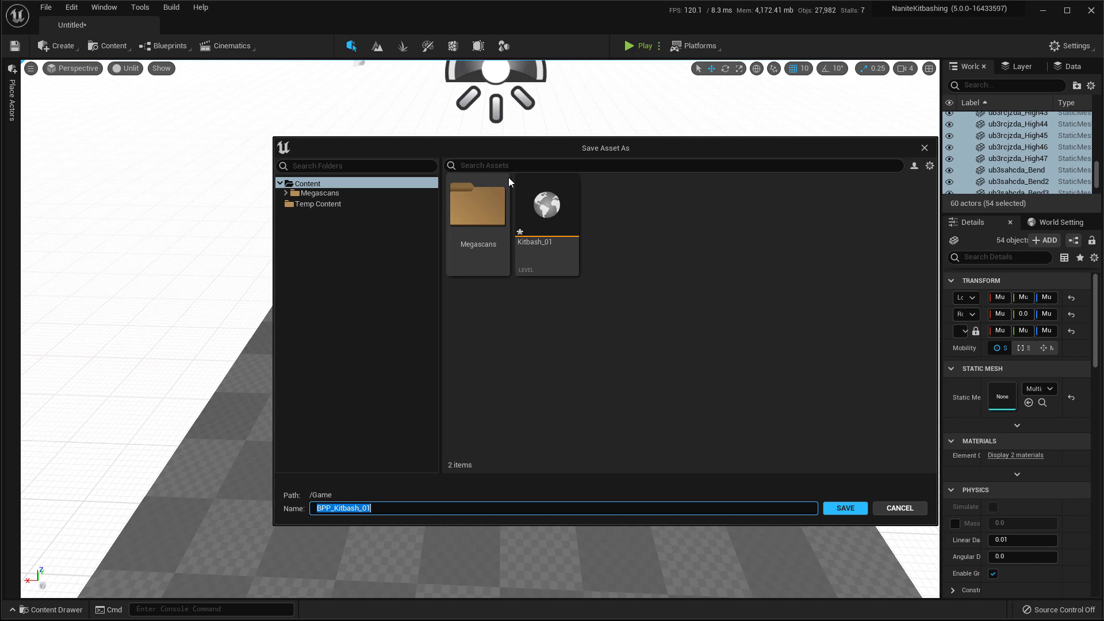
mouse_move(623, 336)
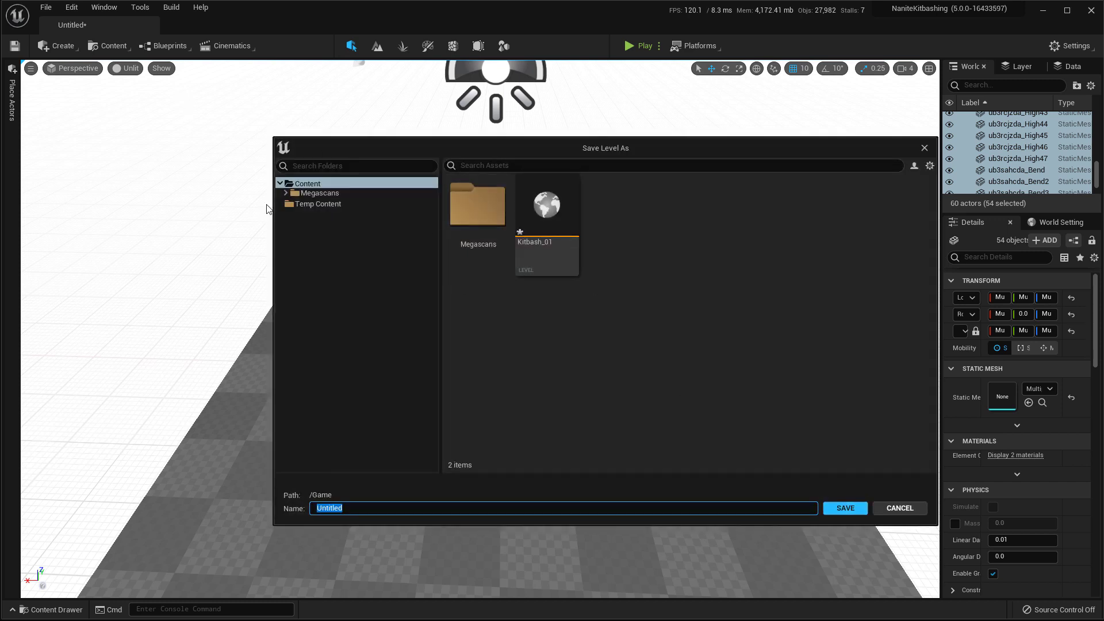
mouse_move(476, 316)
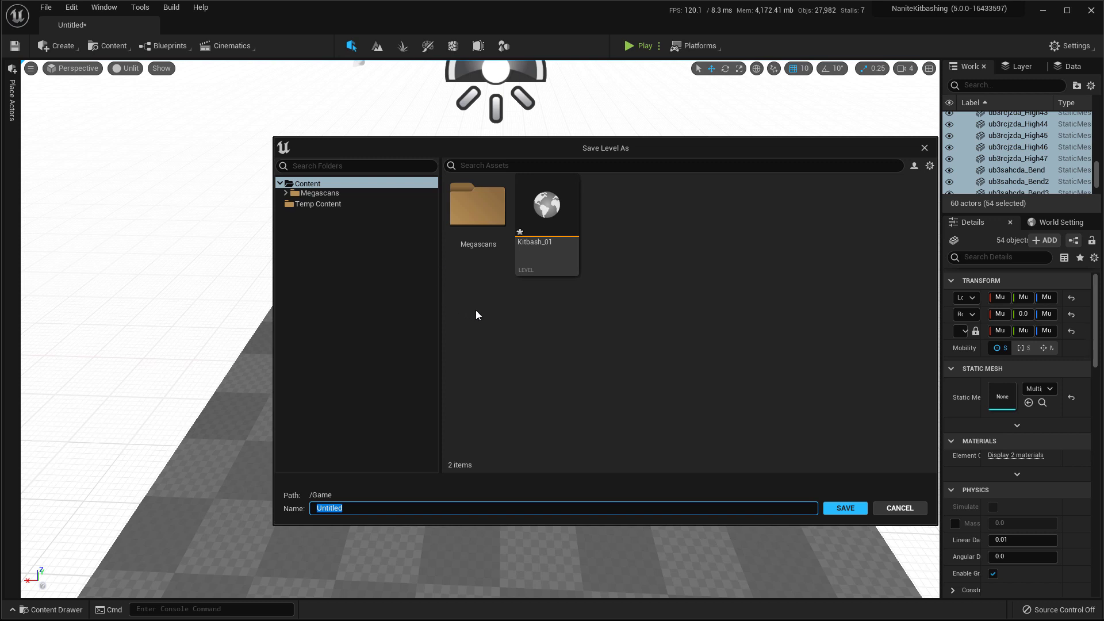
type("My<ap")
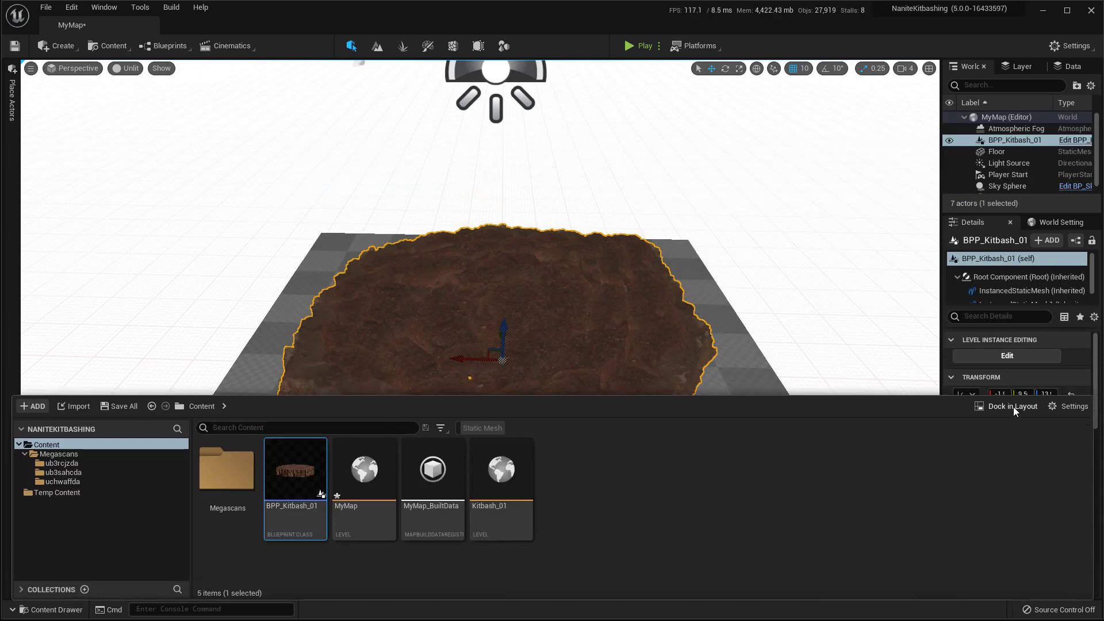
Step: Dock the Content Browser, start an empty level, and drag BPP_Kitbash_01 into the viewport
left_click(1011, 406)
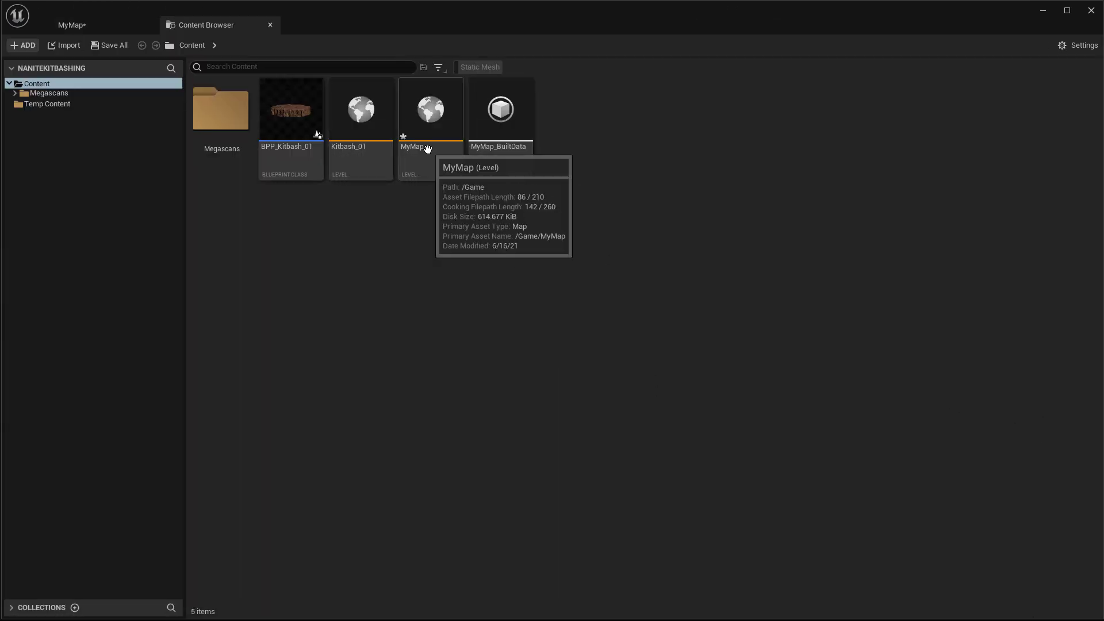
left_click(360, 110)
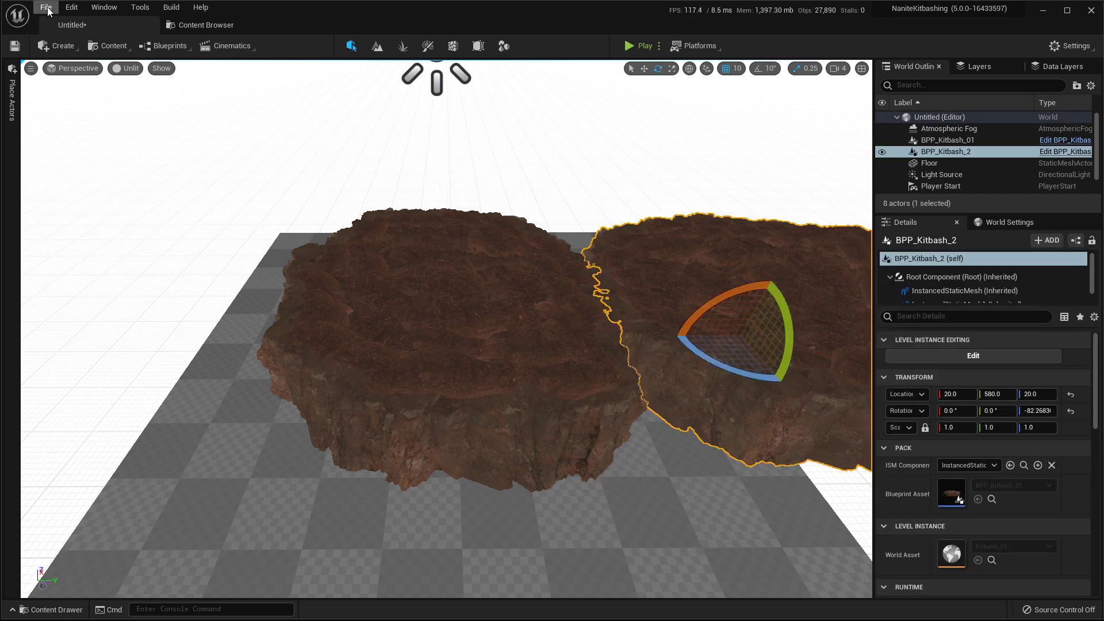
left_click(45, 7)
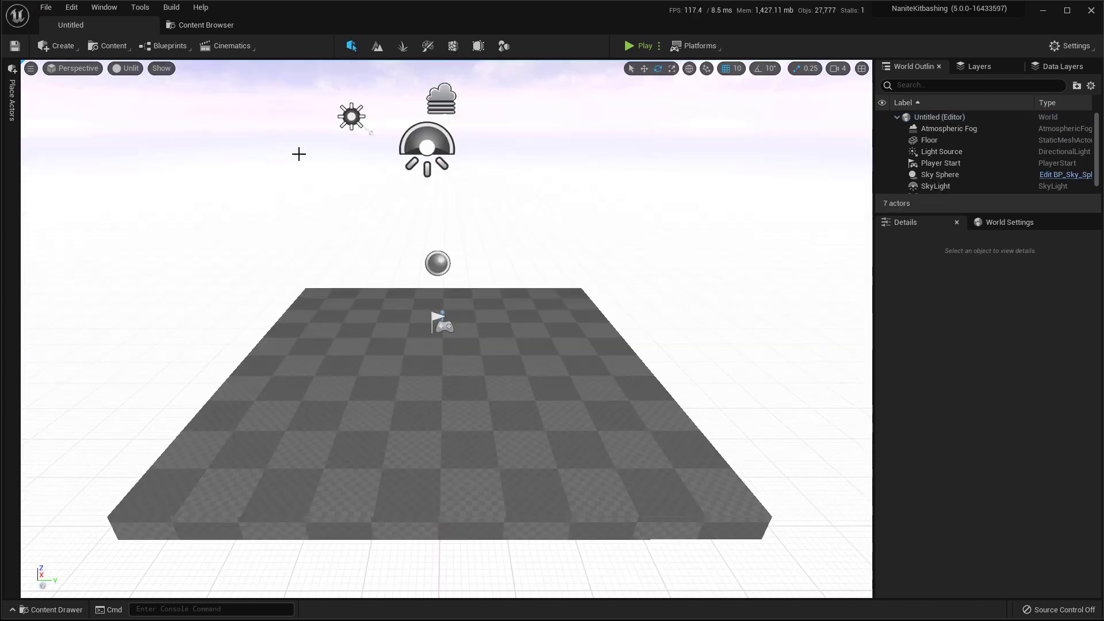
left_click(206, 25)
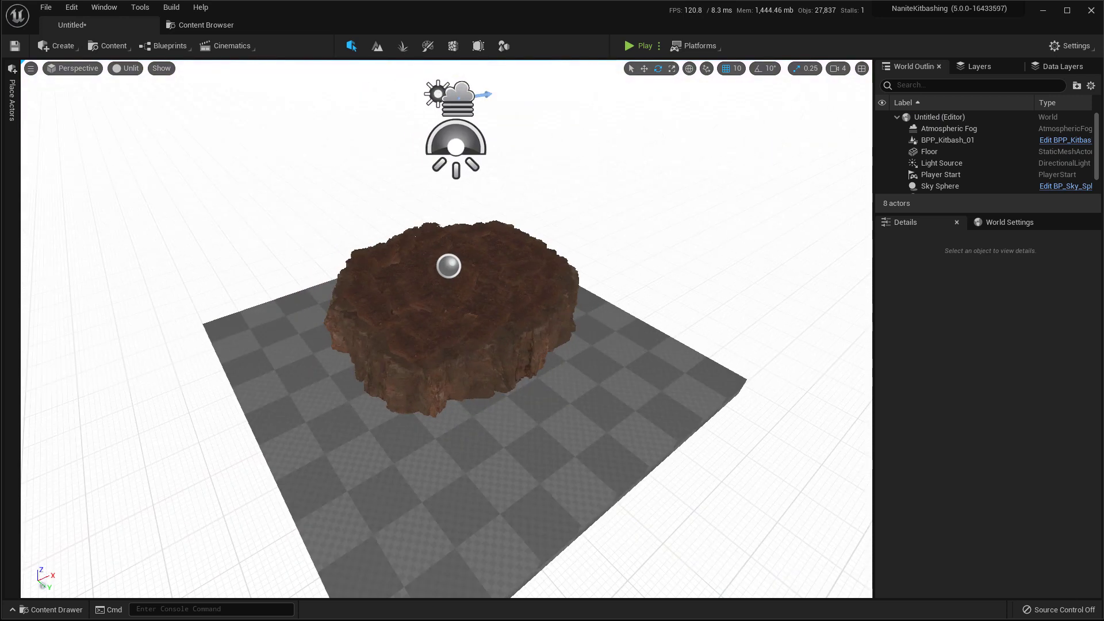
mouse_move(501, 391)
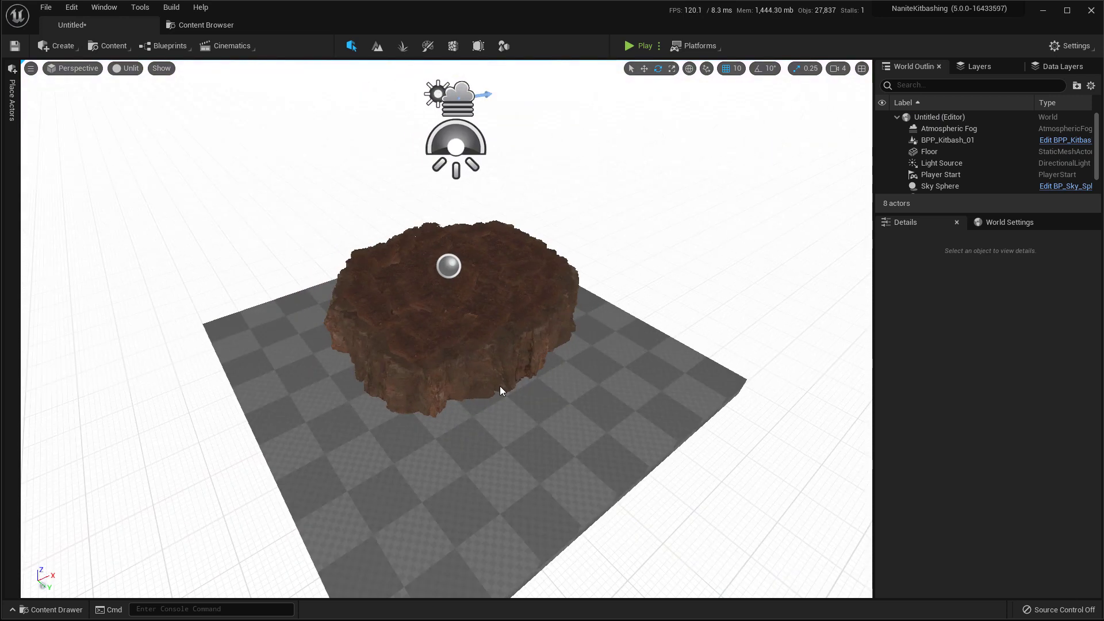
mouse_move(681, 460)
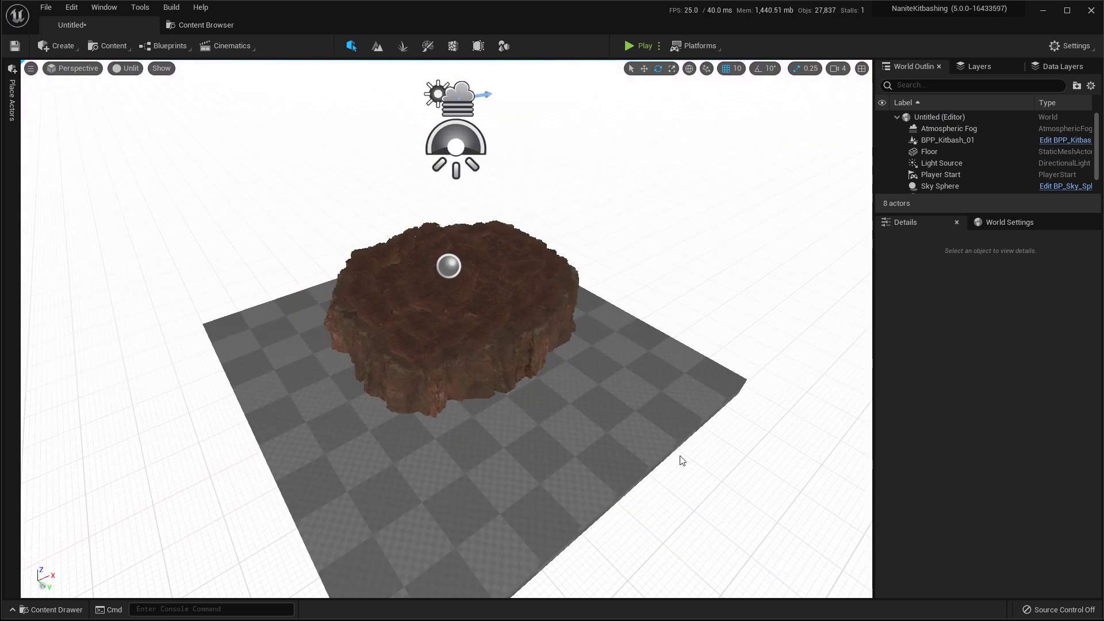
Step: Edit BPP_Kitbash_01 in place, adjust a rock, commit the changes and save the blueprint
left_click(444, 310)
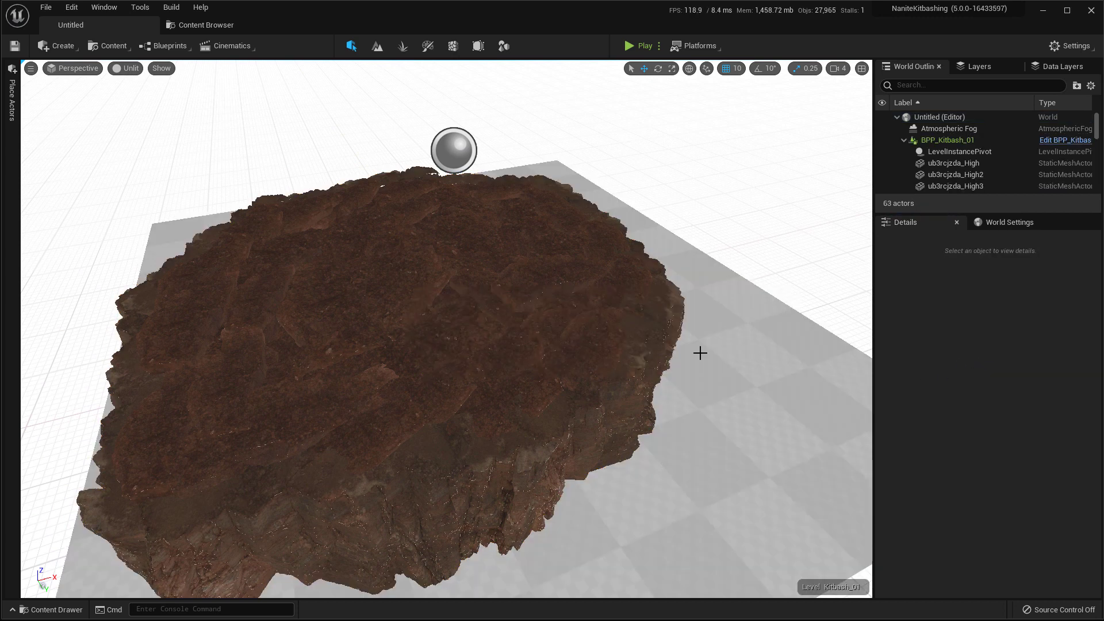
left_click(313, 331)
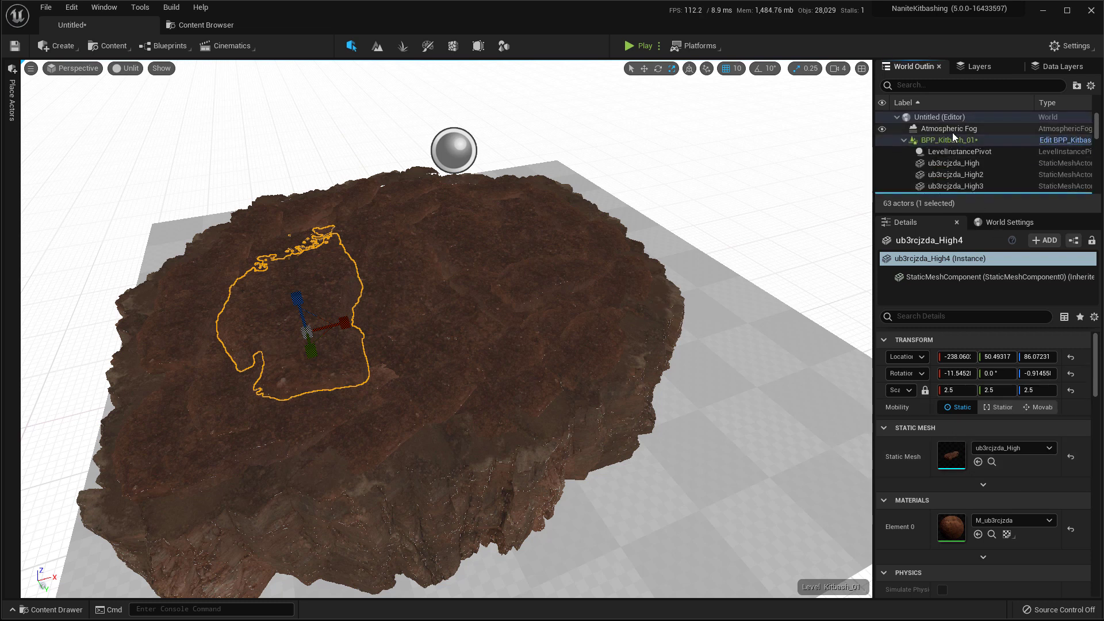
left_click(946, 139)
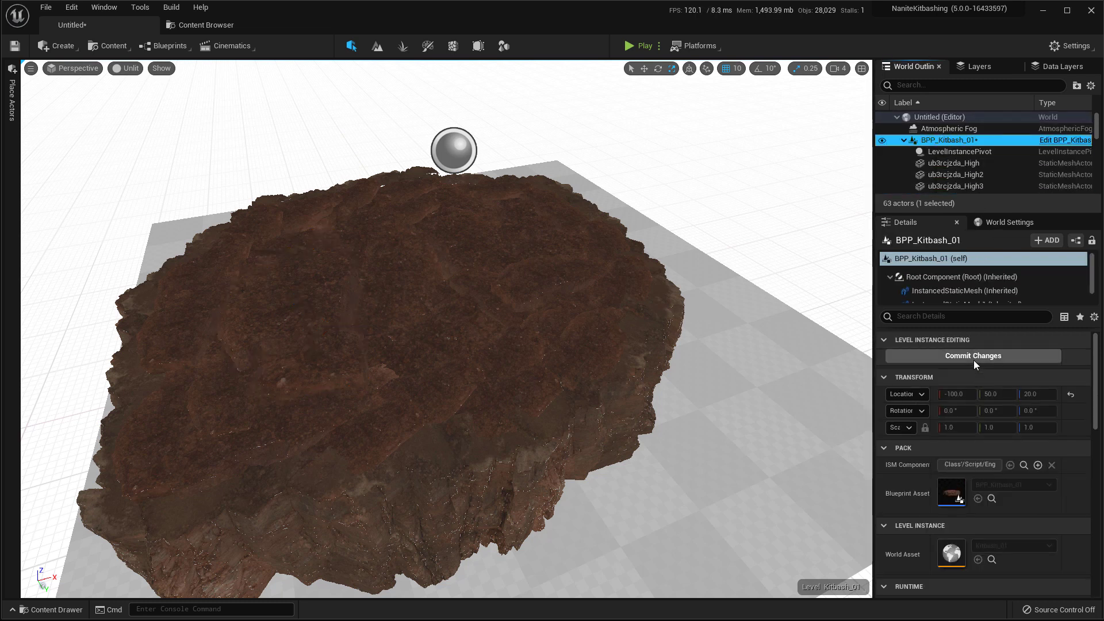
left_click(972, 355)
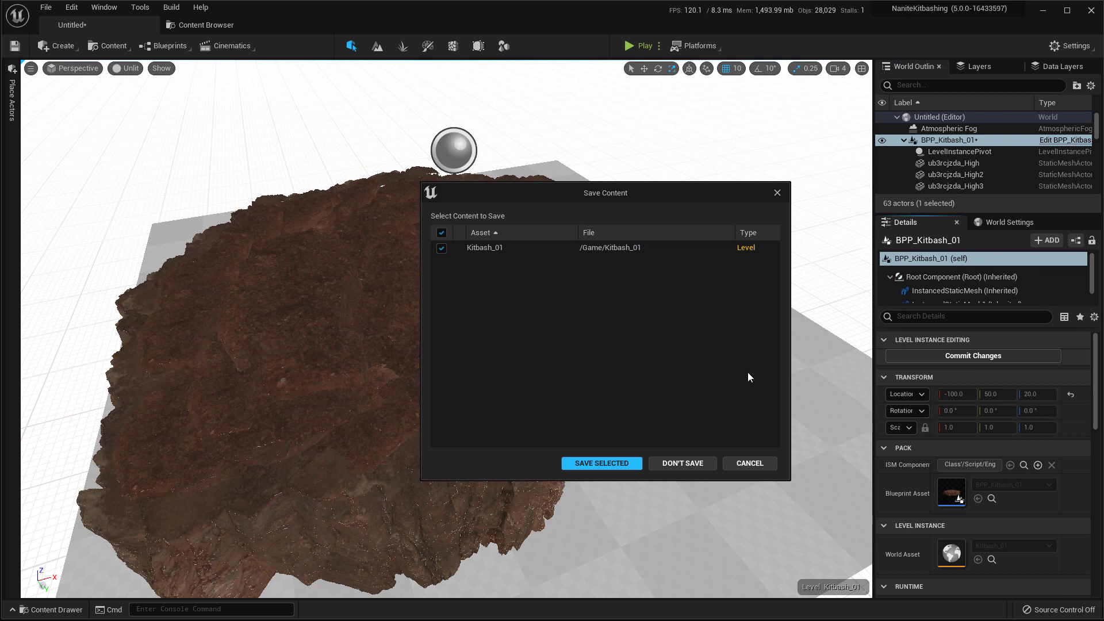
mouse_move(559, 281)
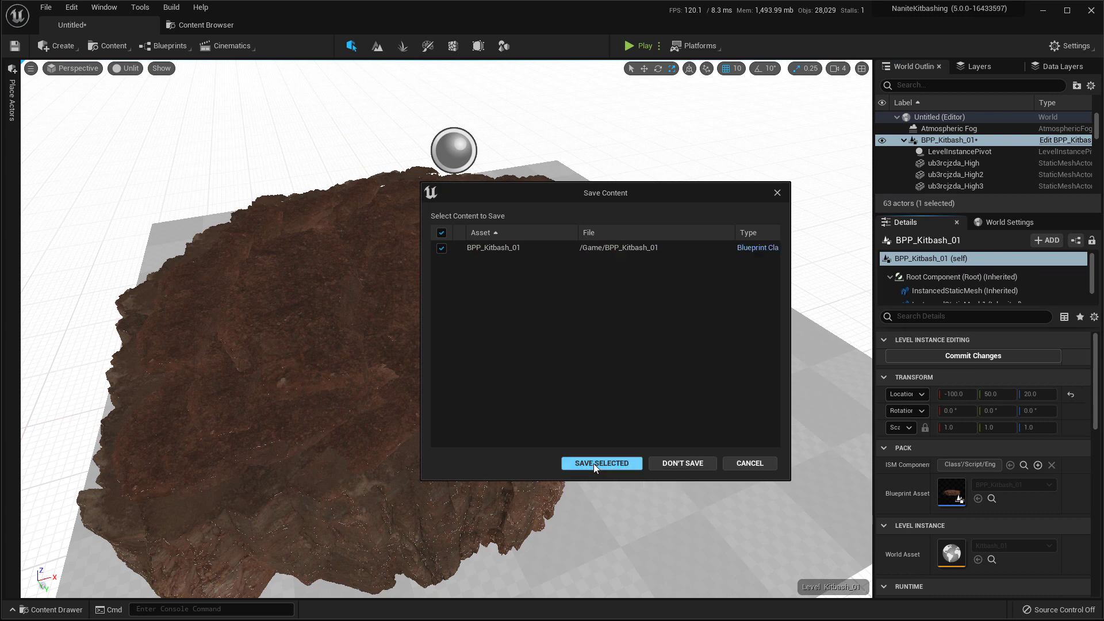
left_click(601, 464)
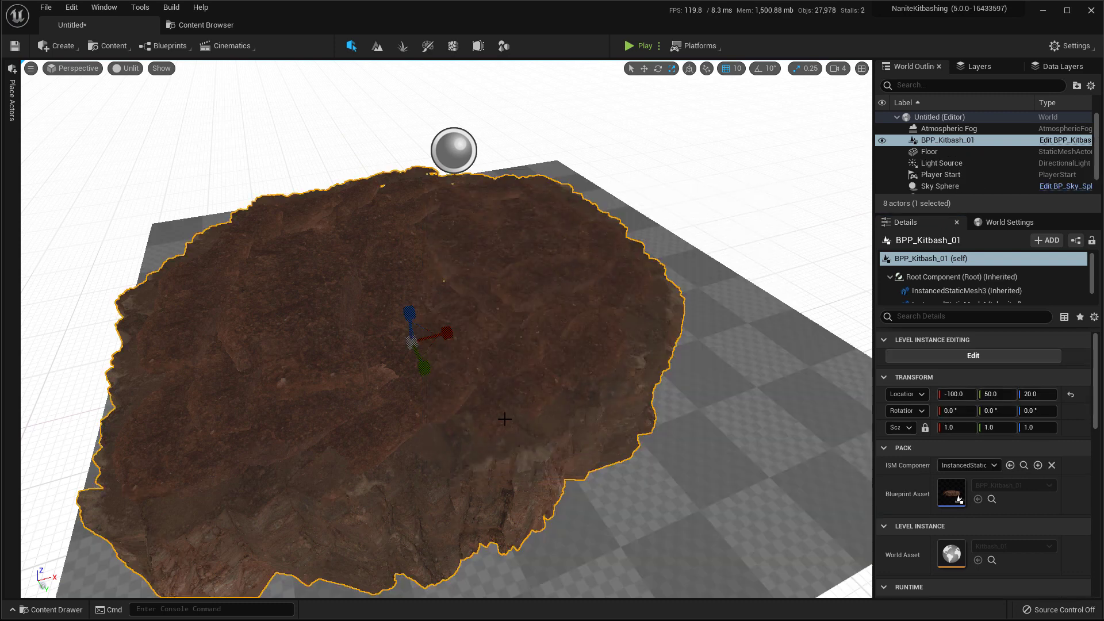